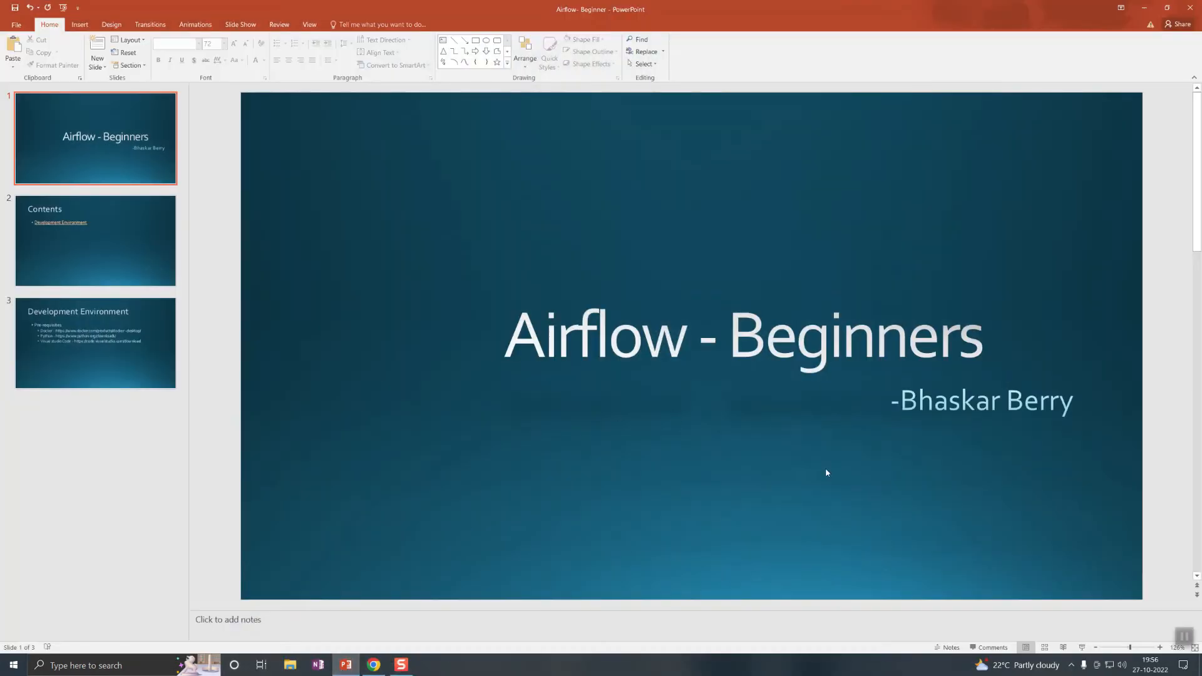
pyautogui.moveTo(1090, 647)
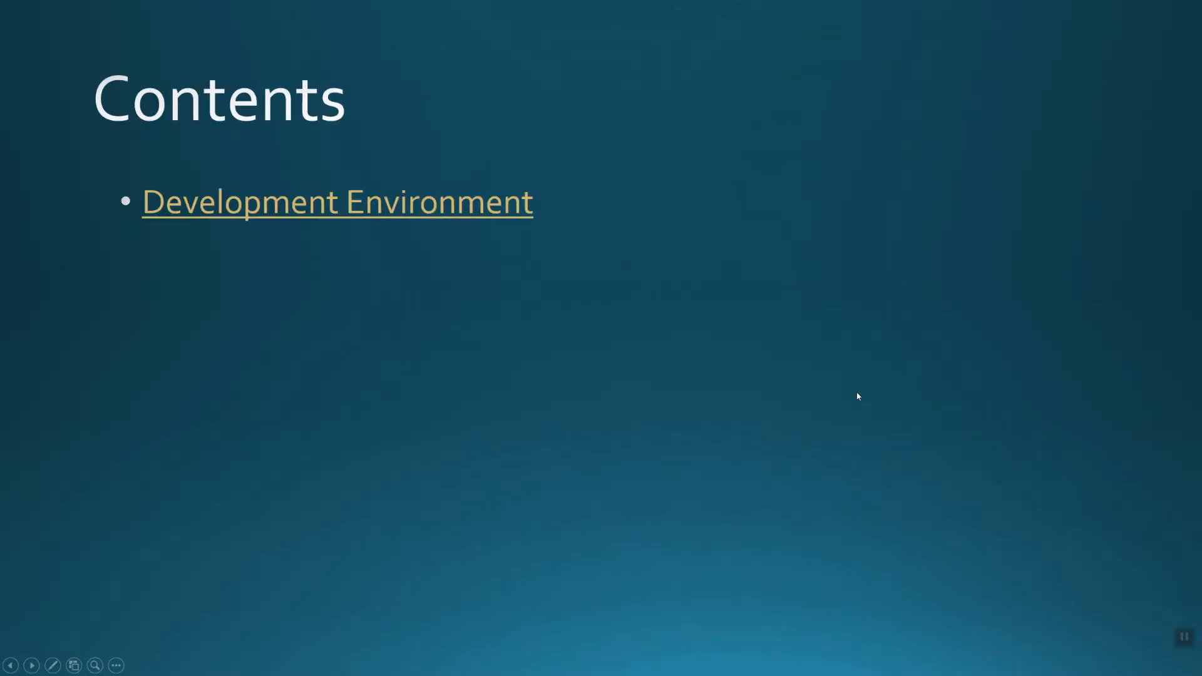
# - Present the Airflow - Beginners deck and advance to the Contents slide
pyautogui.press('Escape')
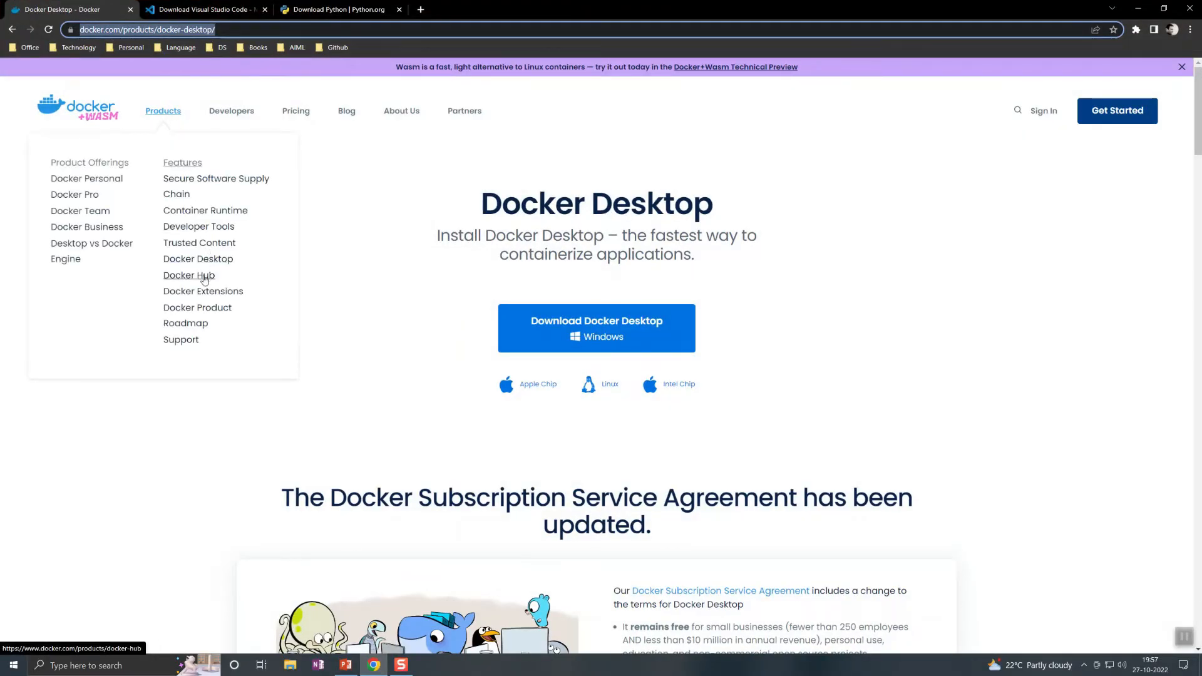
pyautogui.moveTo(198, 259)
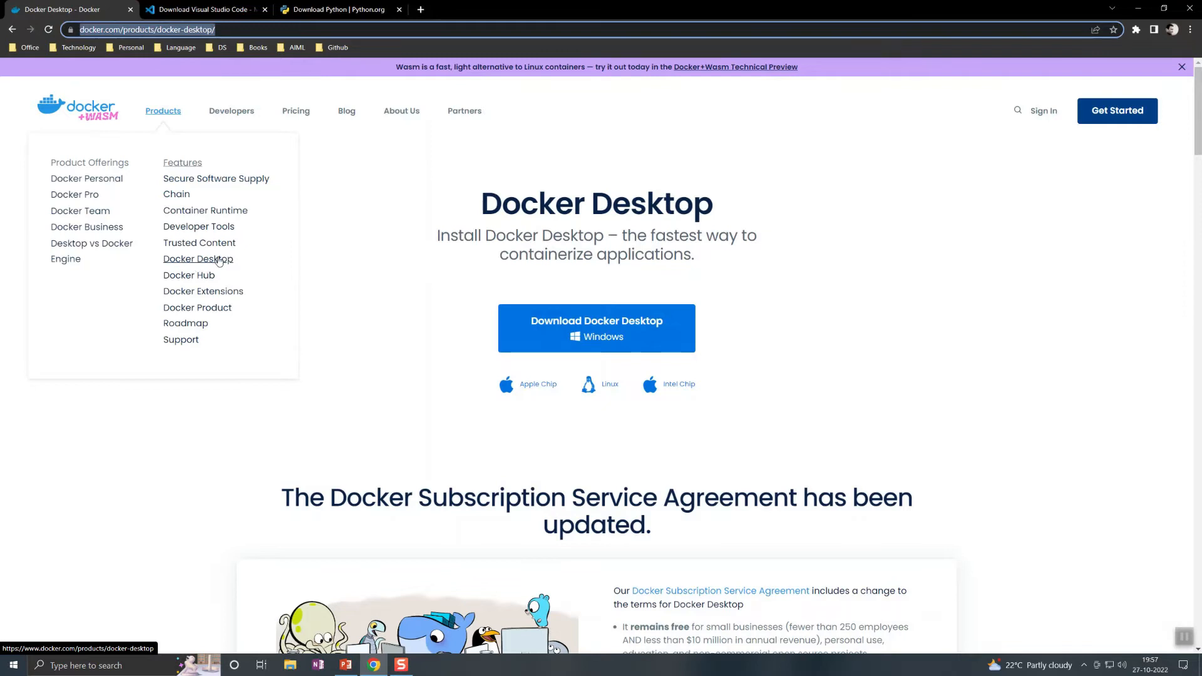
pyautogui.moveTo(858, 305)
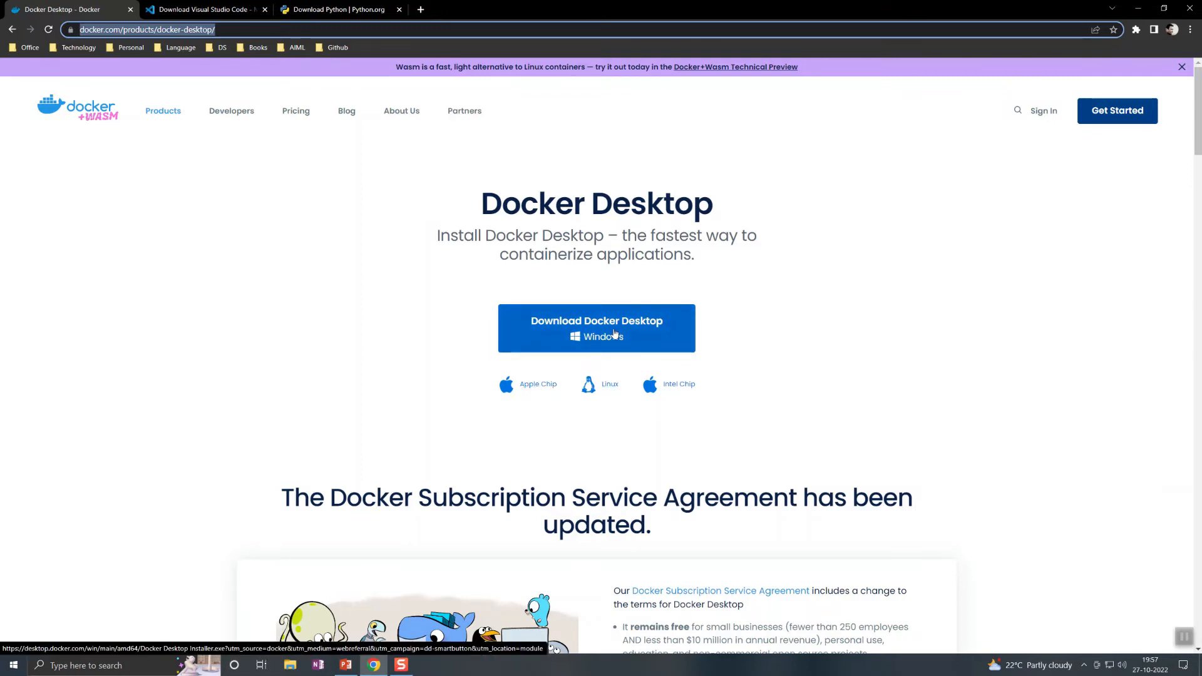
# - Start the Docker Desktop for Windows installer download and move to the VS Code page
pyautogui.click(596, 327)
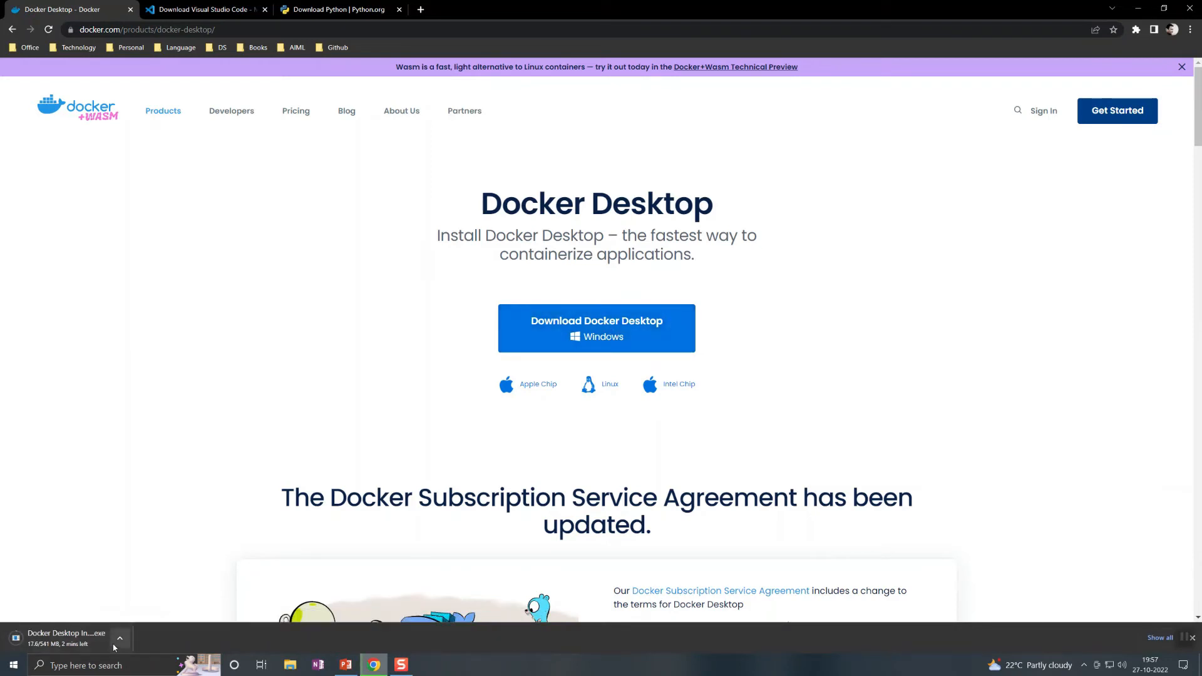
pyautogui.moveTo(124, 613)
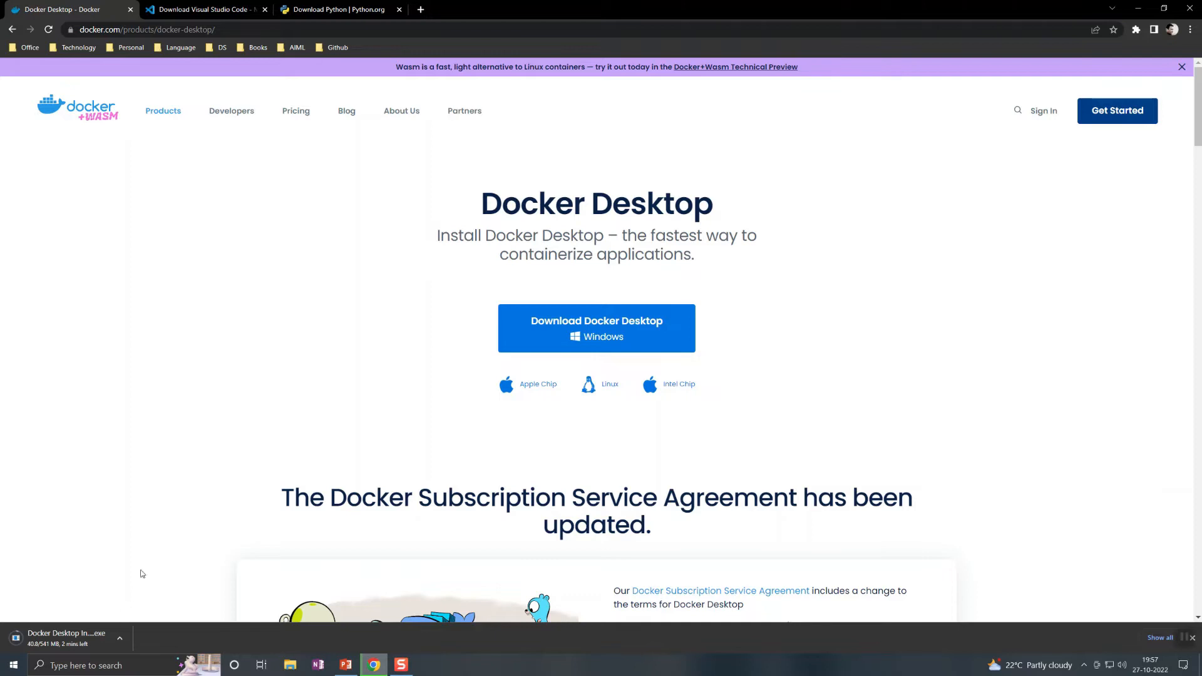
pyautogui.click(203, 9)
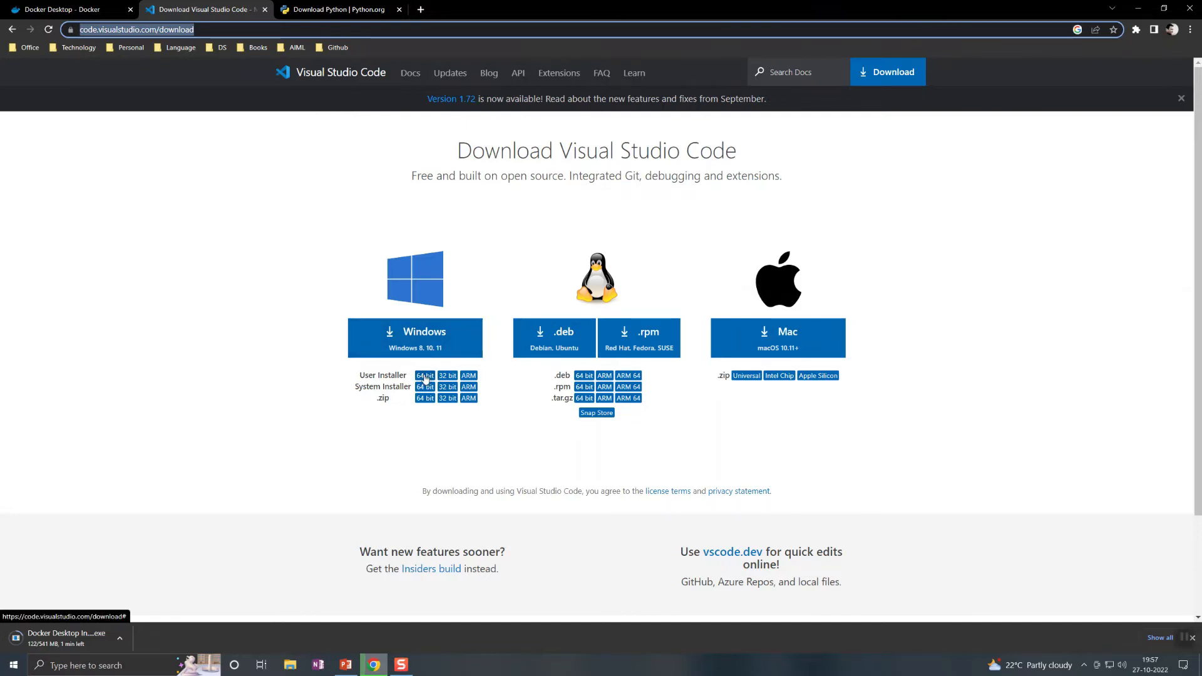
# - Start the 64-bit VS Code user installer download and move to the Python downloads page
pyautogui.click(424, 376)
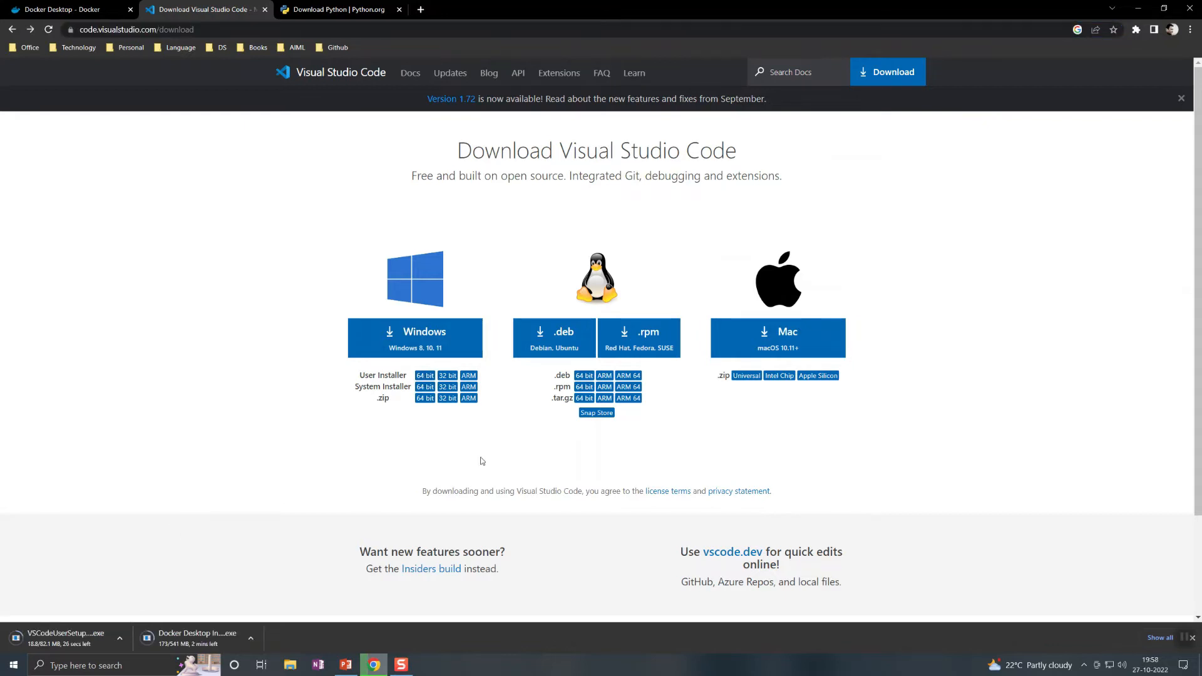
pyautogui.moveTo(851, 595)
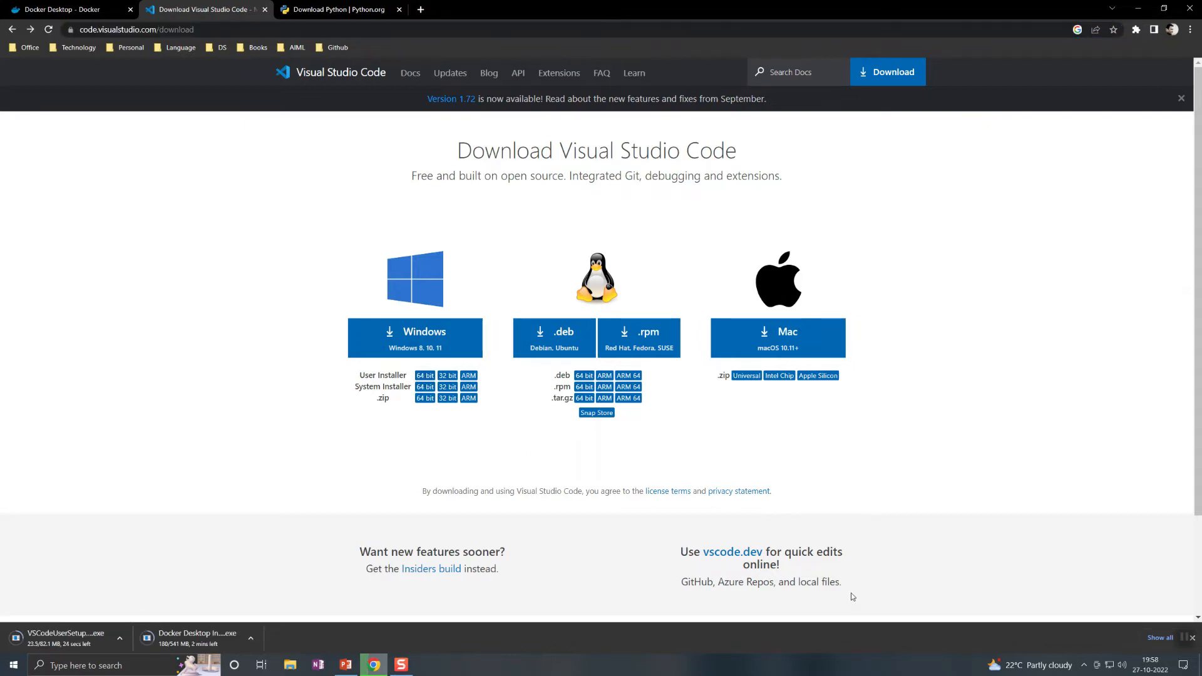
pyautogui.click(340, 9)
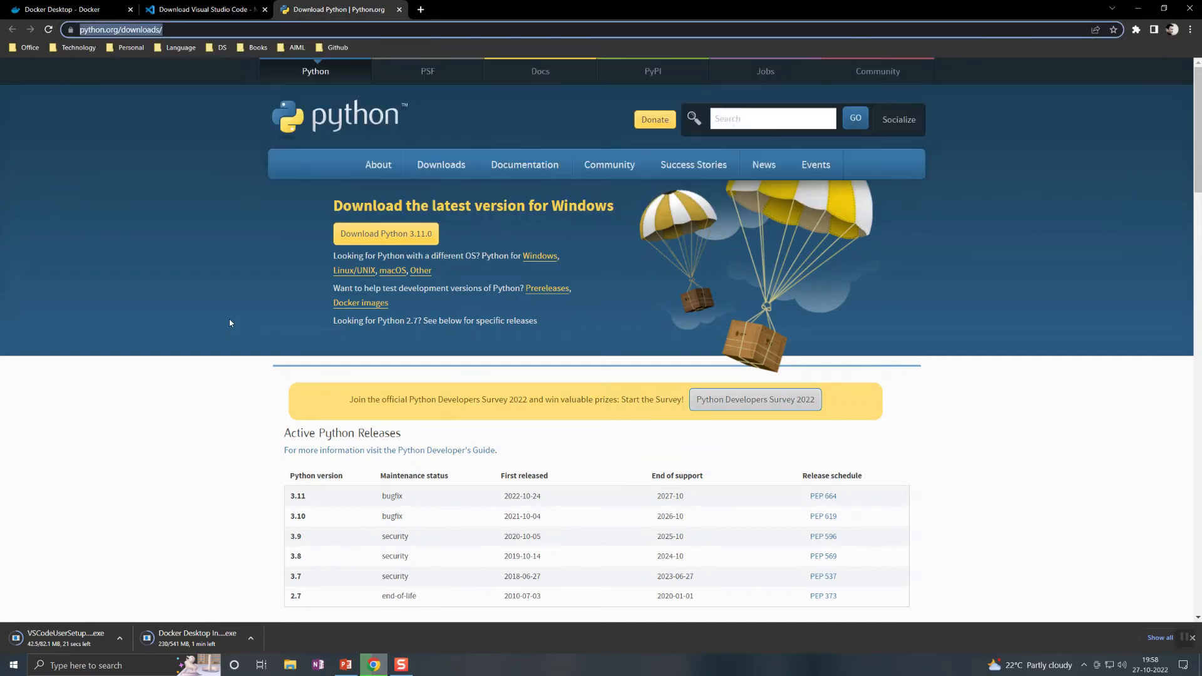
# - Launch Command Prompt via 'cmd', run 'py' and confirm Python 3.10.8 is installed
pyautogui.write('cmd')
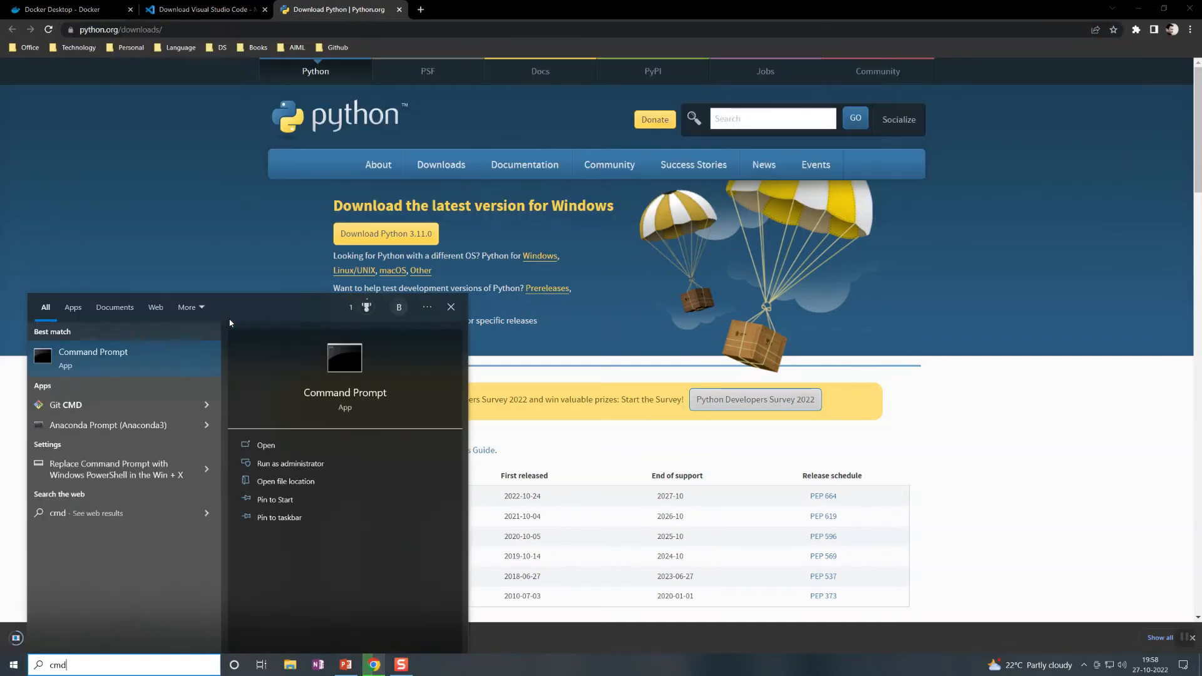
pyautogui.click(266, 444)
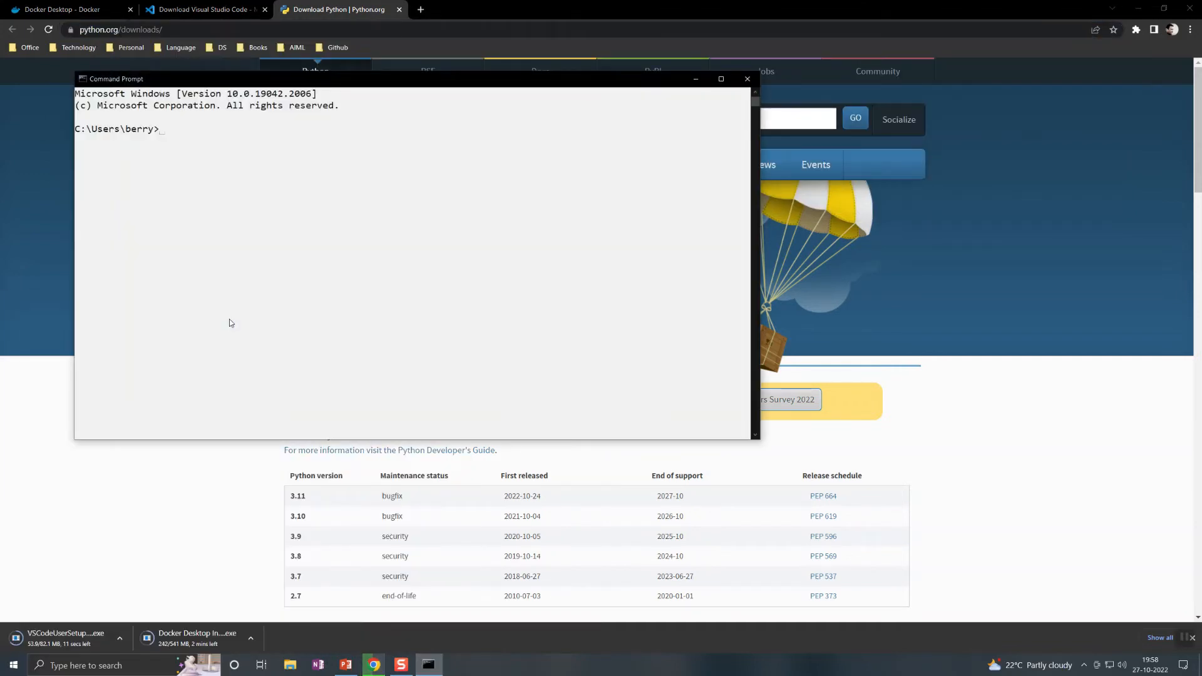
pyautogui.write('py')
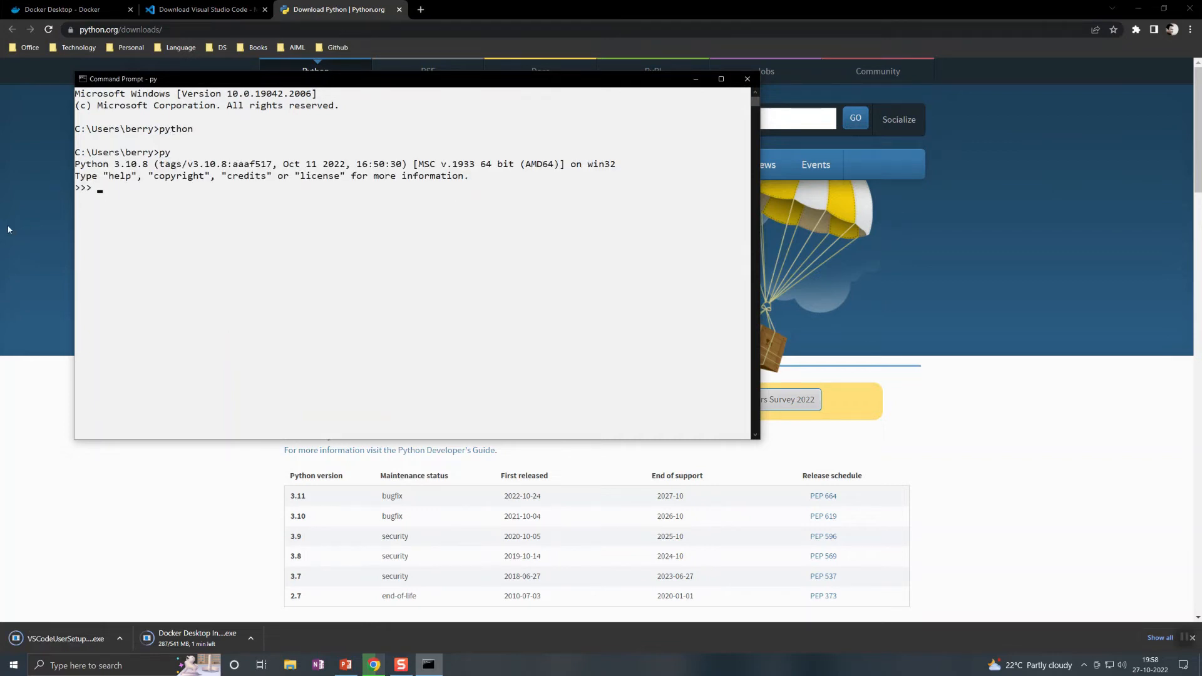
pyautogui.doubleClick(127, 163)
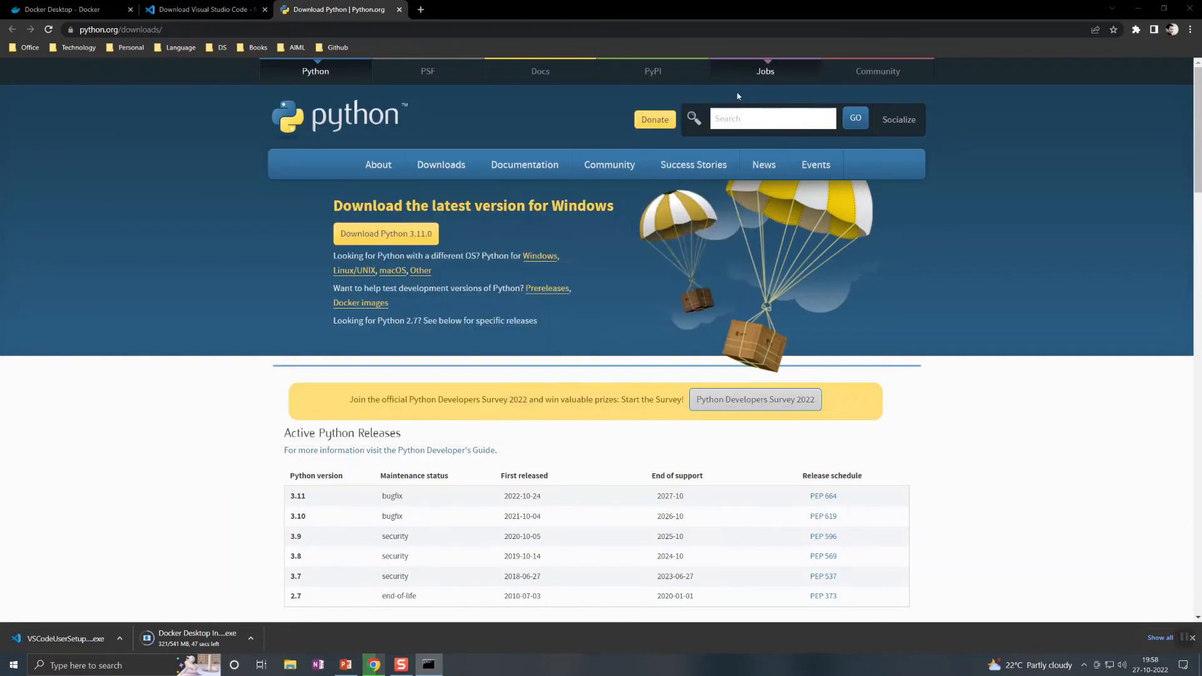
pyautogui.click(203, 8)
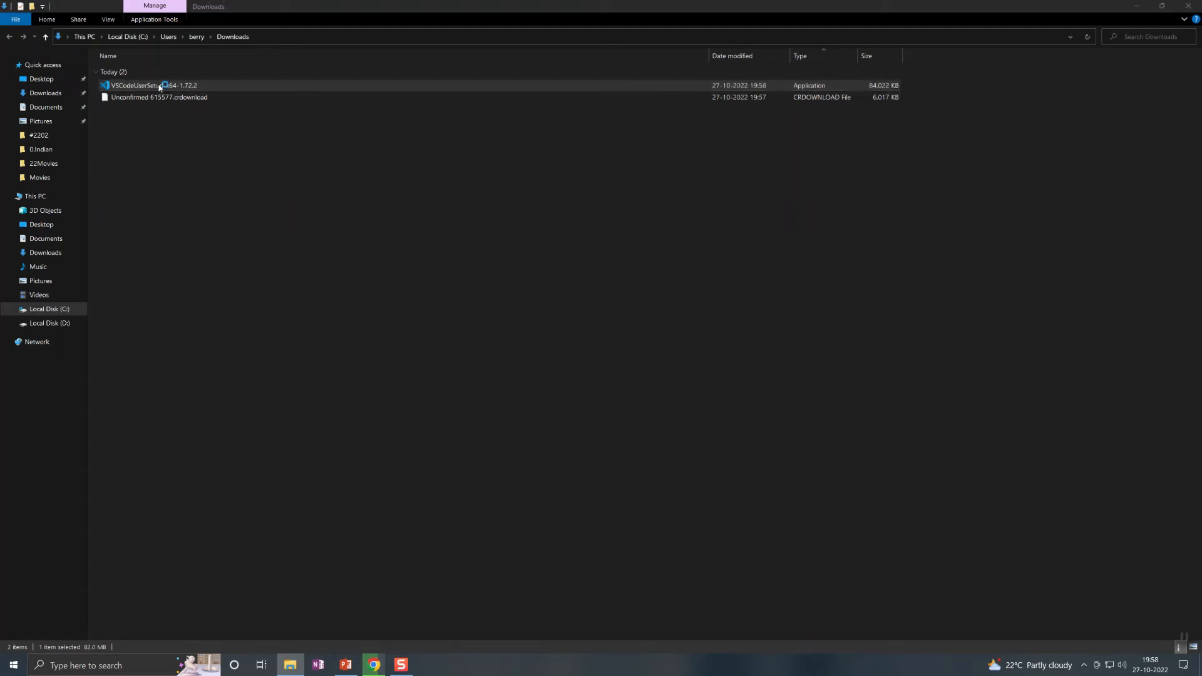
# - Run VSCodeUserSetup from Downloads with default folder, Start Menu and tasks, then finish
pyautogui.doubleClick(152, 86)
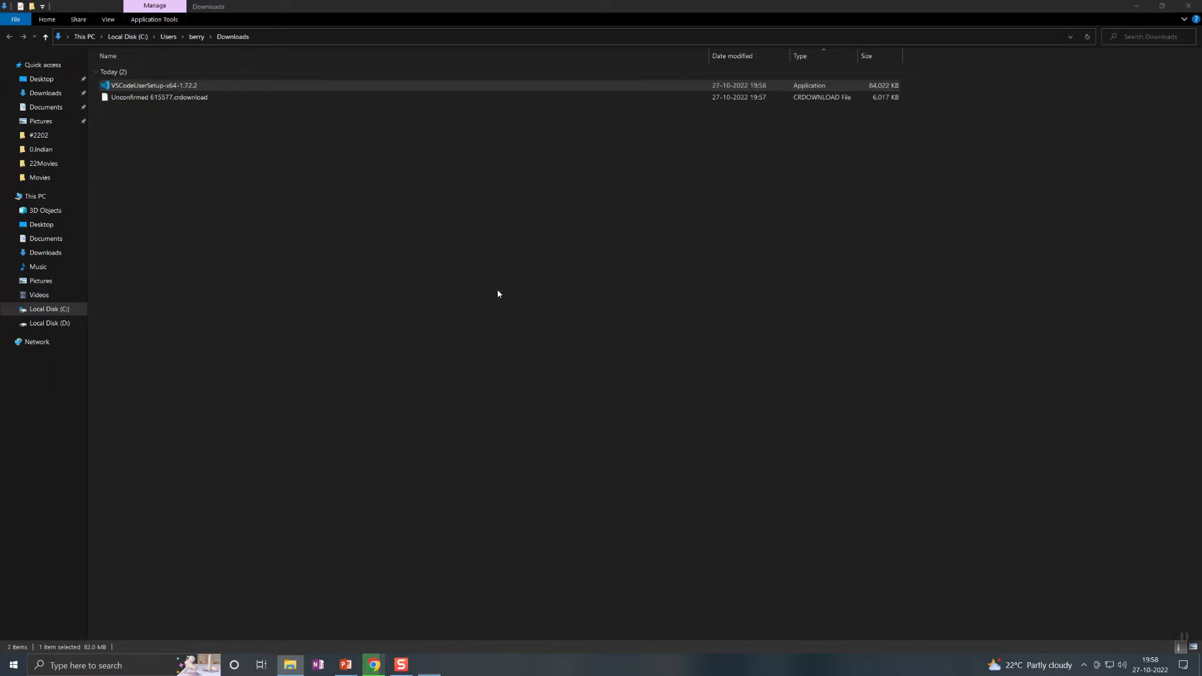
pyautogui.doubleClick(153, 85)
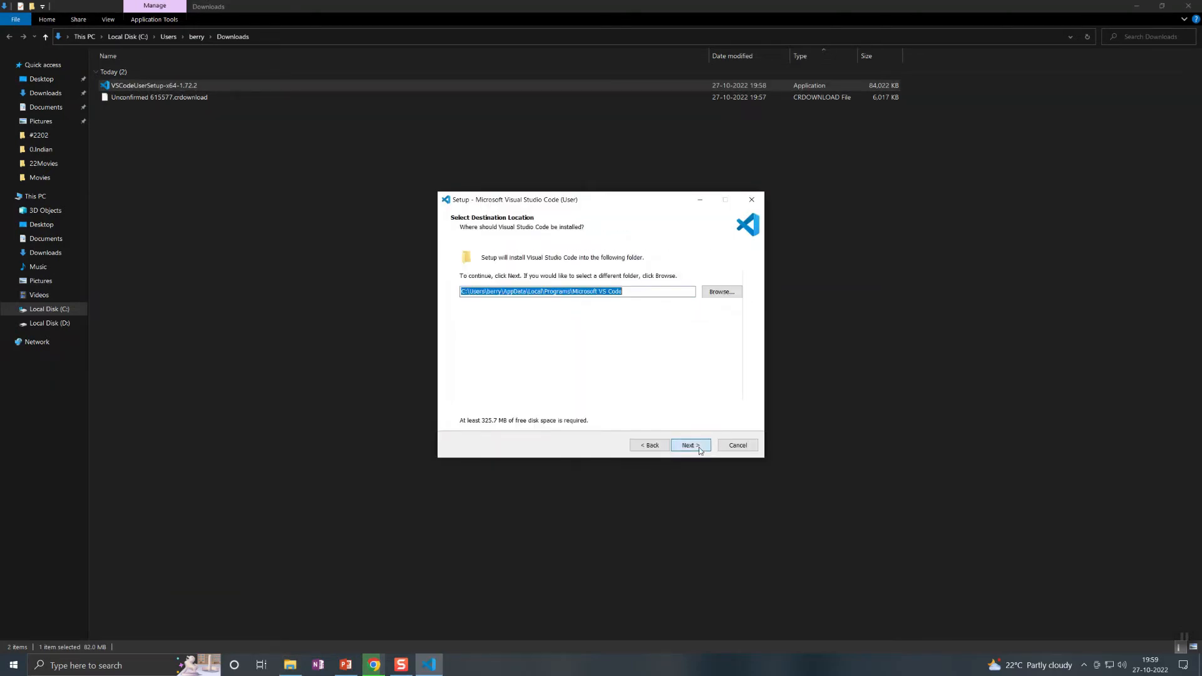
pyautogui.moveTo(672, 459)
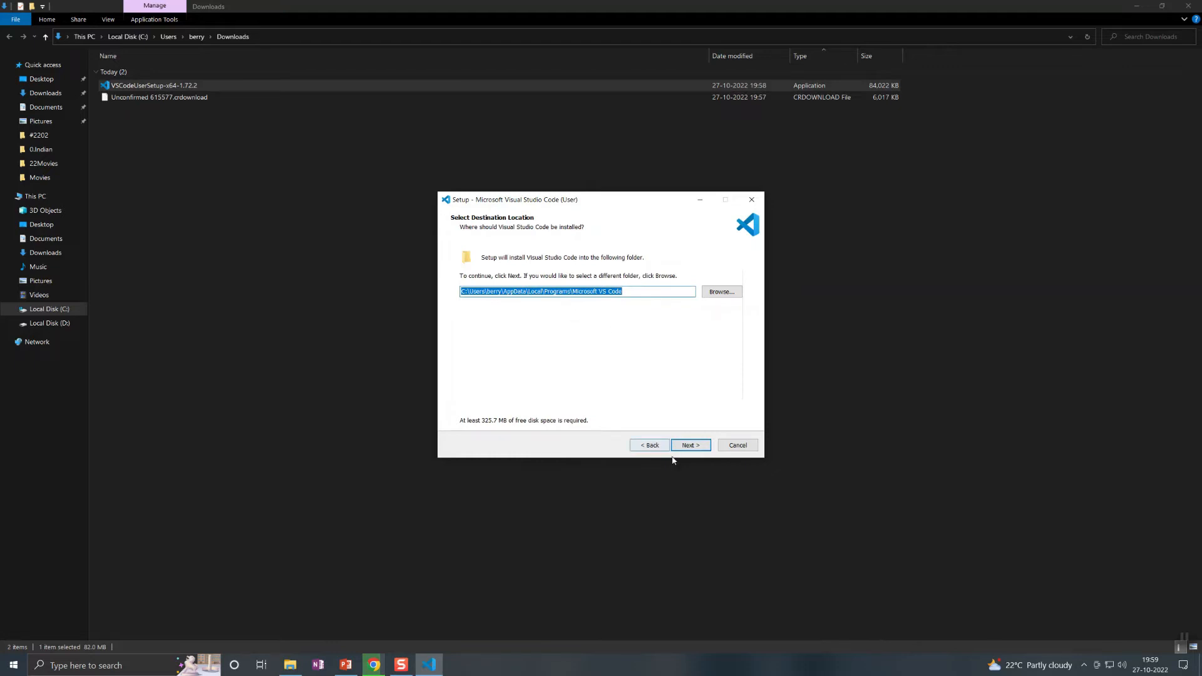
pyautogui.click(688, 445)
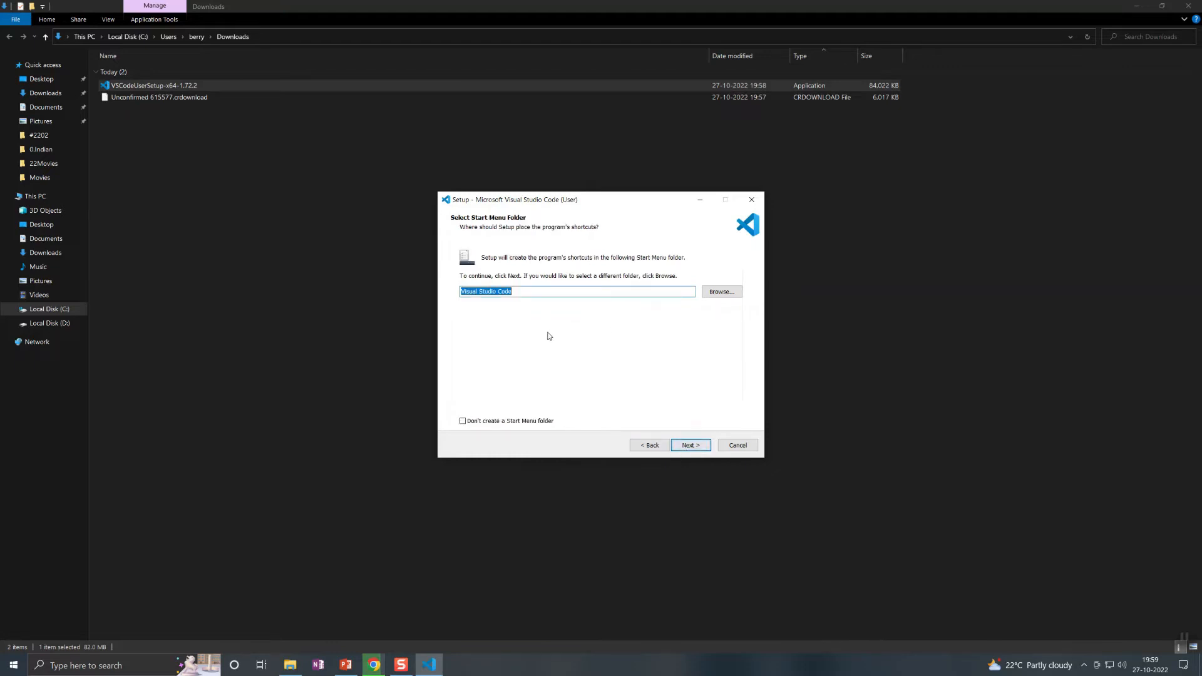
pyautogui.click(688, 446)
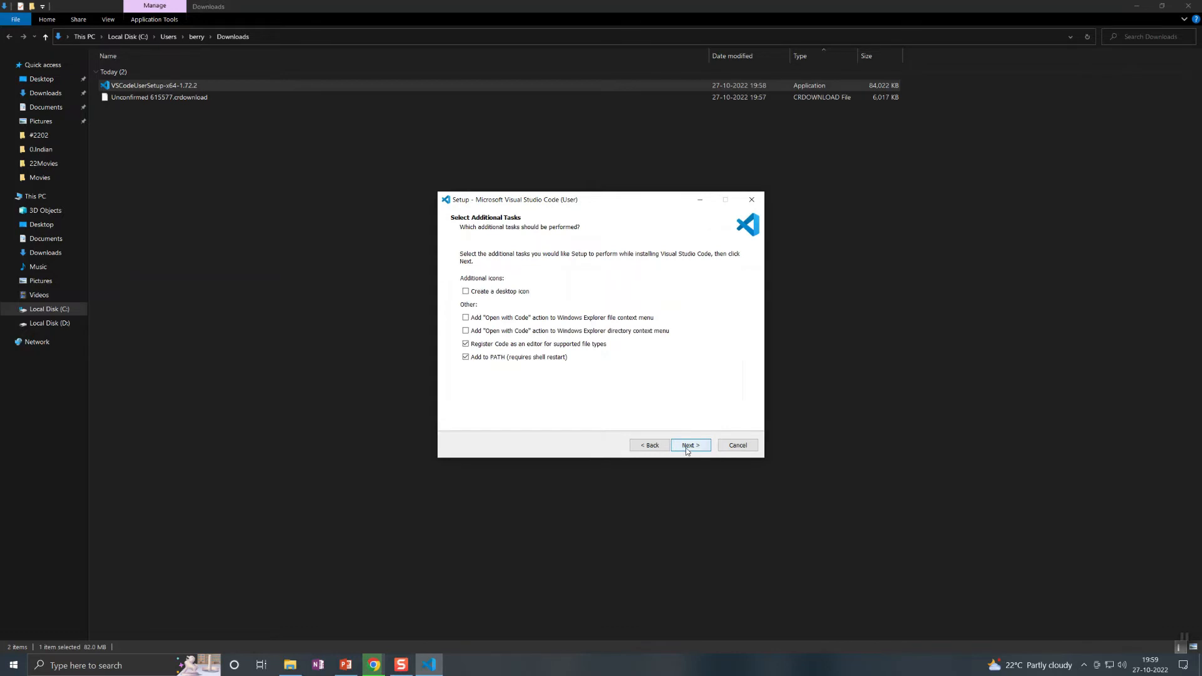
pyautogui.click(689, 445)
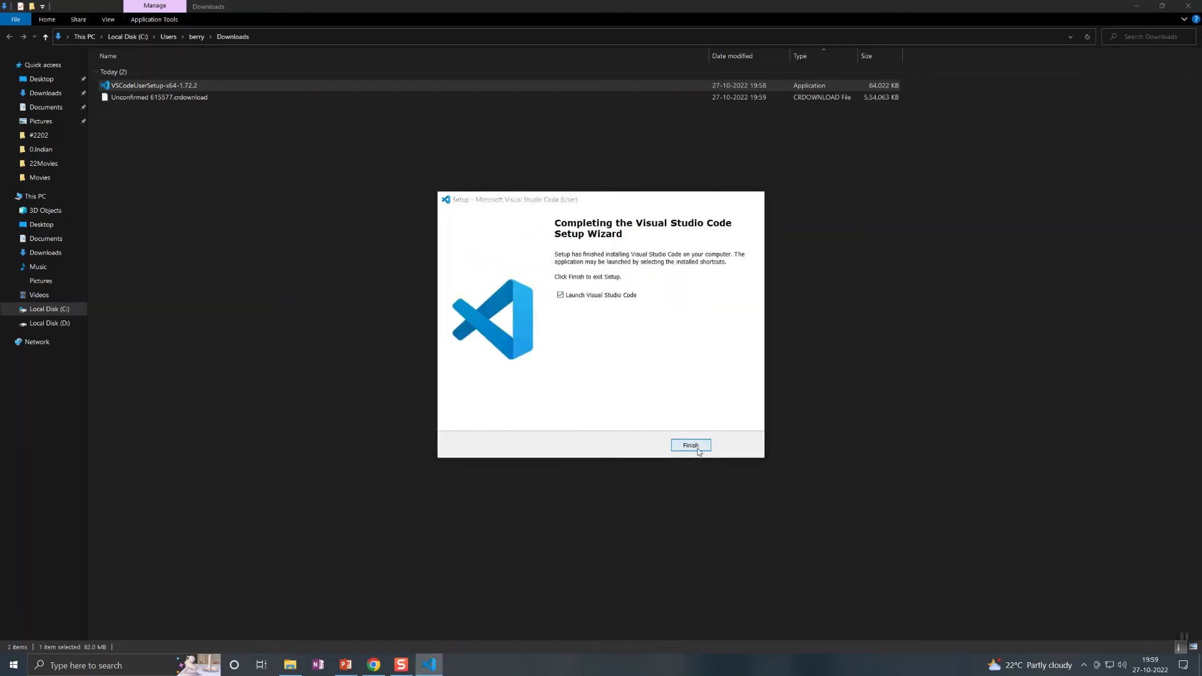
pyautogui.click(688, 446)
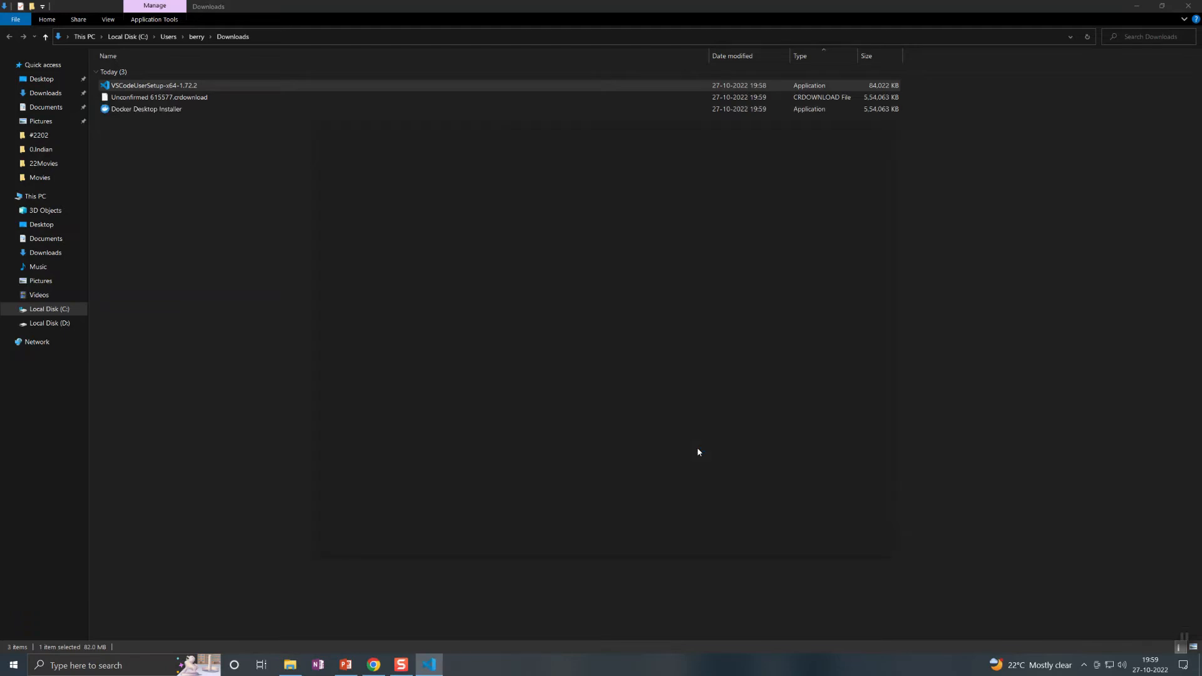
# - Run Docker Desktop Installer from the Downloads folder in File Explorer
pyautogui.click(428, 664)
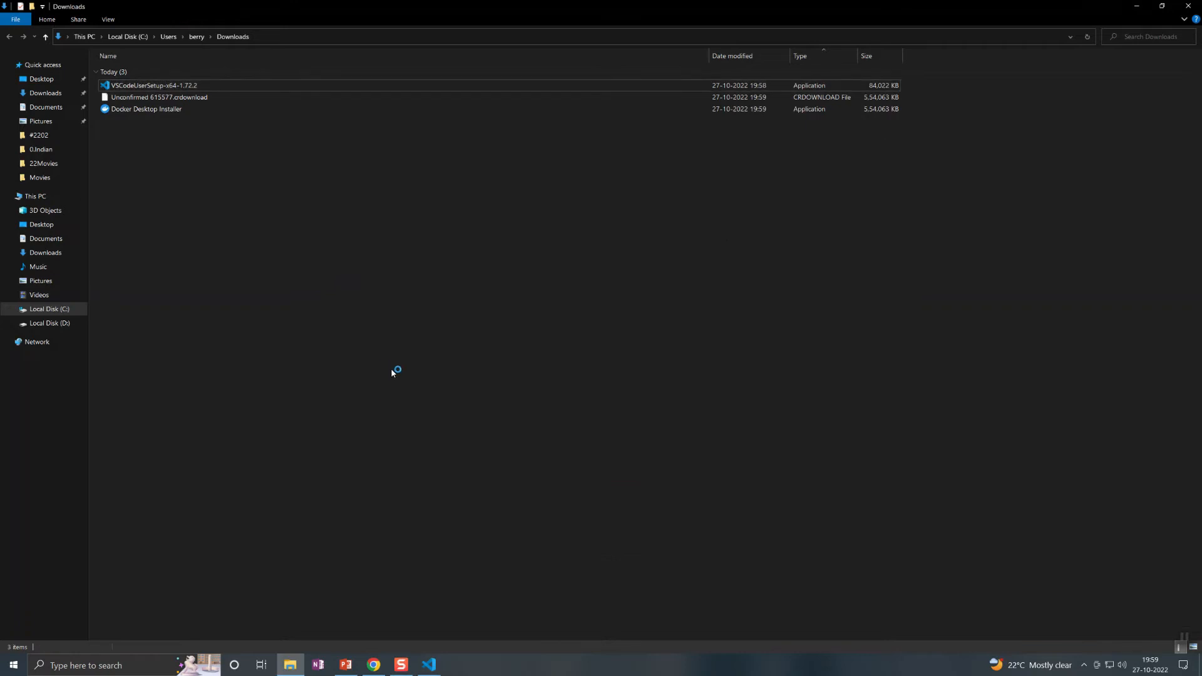
pyautogui.moveTo(325, 358)
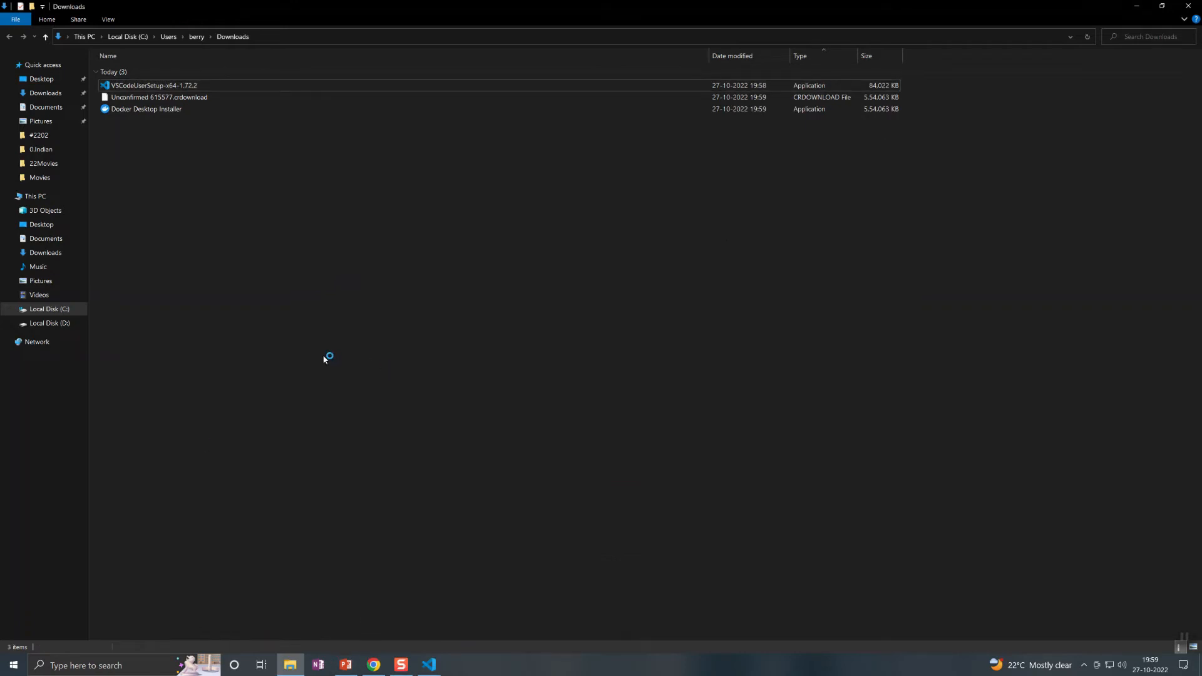
pyautogui.moveTo(163, 149)
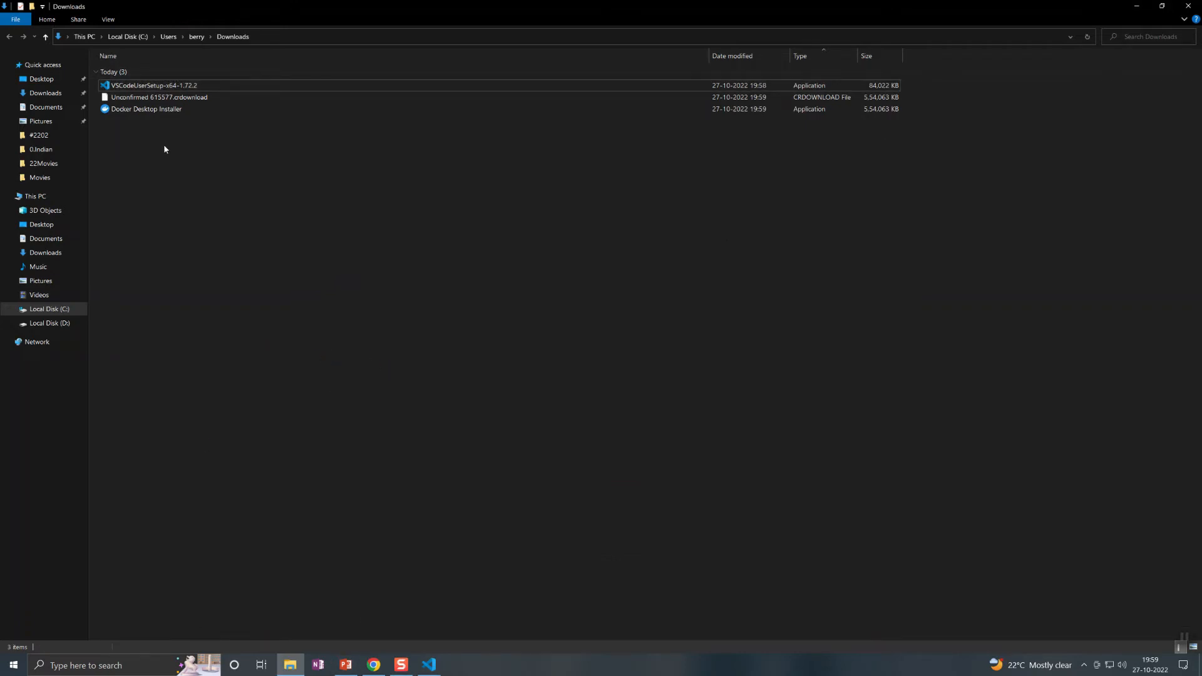
pyautogui.click(146, 109)
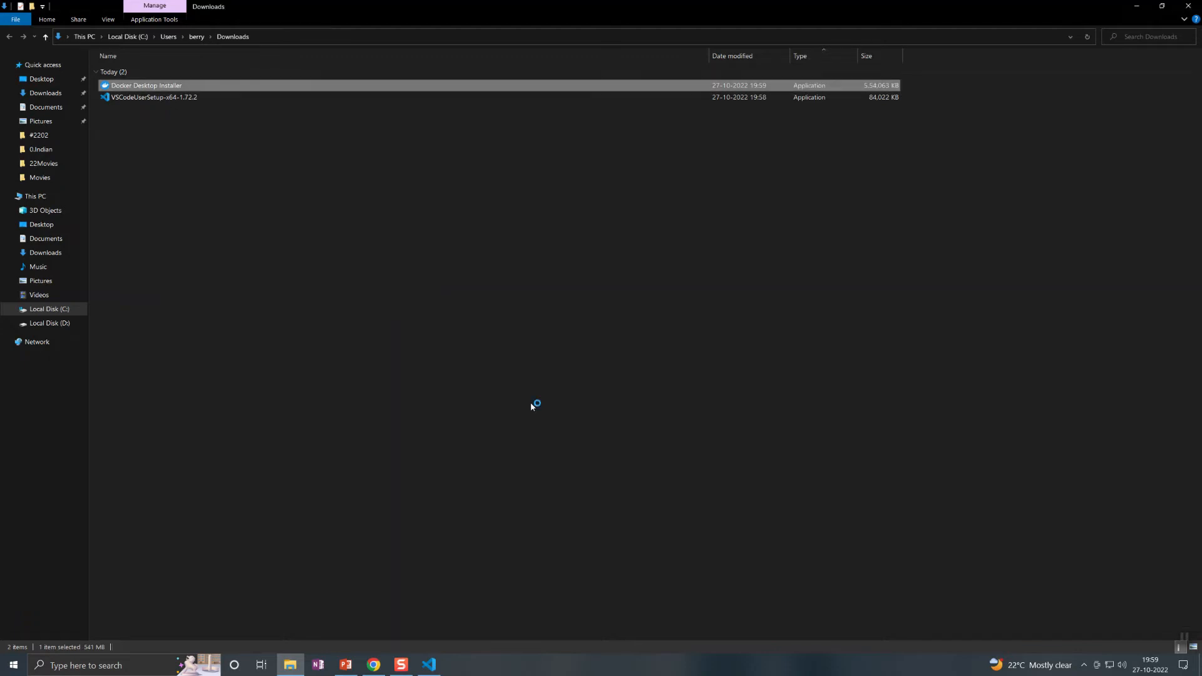
pyautogui.doubleClick(146, 85)
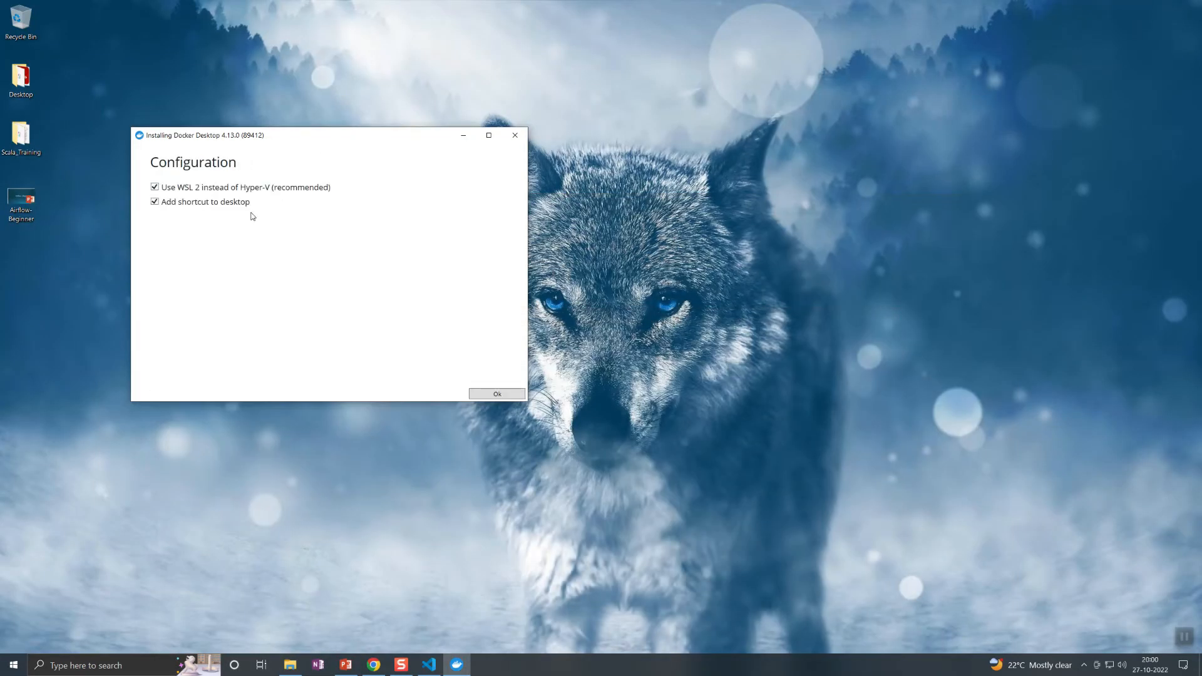
pyautogui.moveTo(169, 214)
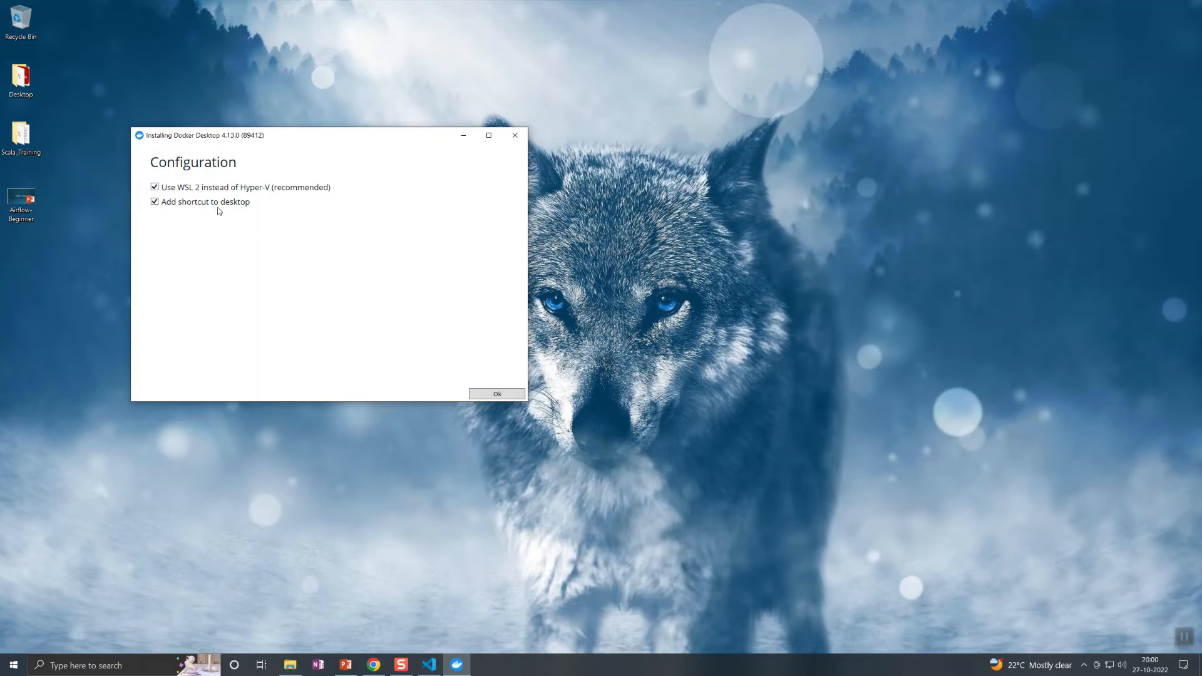
pyautogui.moveTo(220, 193)
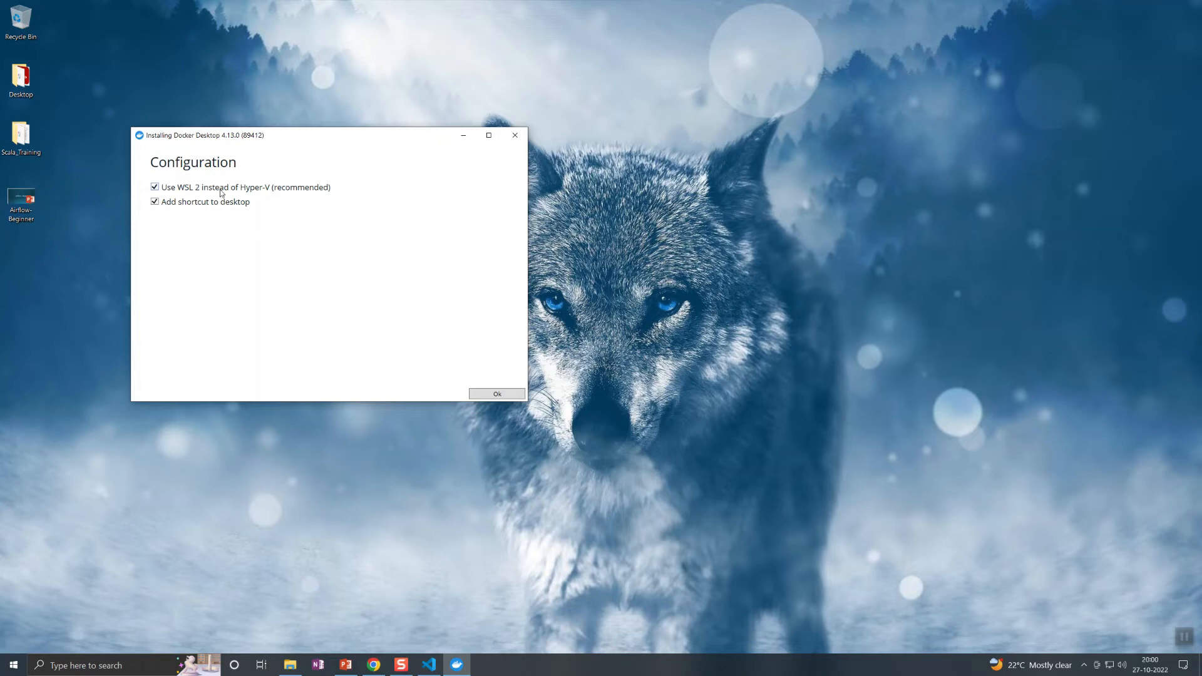
pyautogui.moveTo(299, 446)
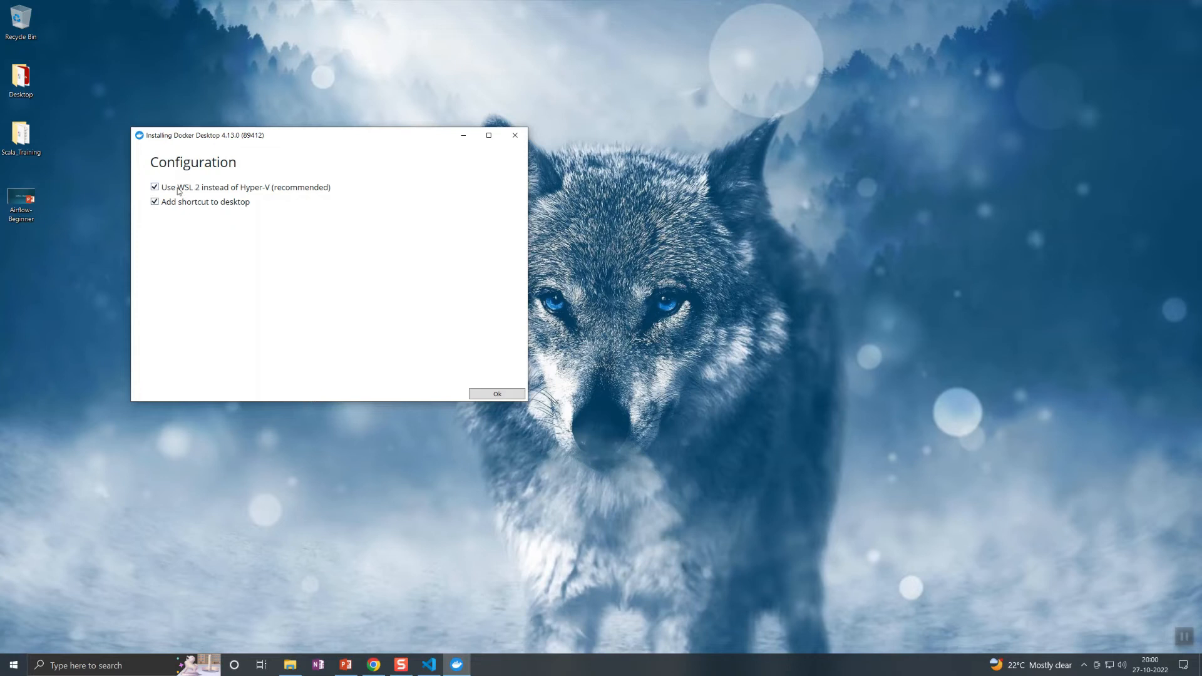
# - Begin installing Docker Desktop 4.13.0 keeping WSL 2 and desktop shortcut checked
pyautogui.click(495, 393)
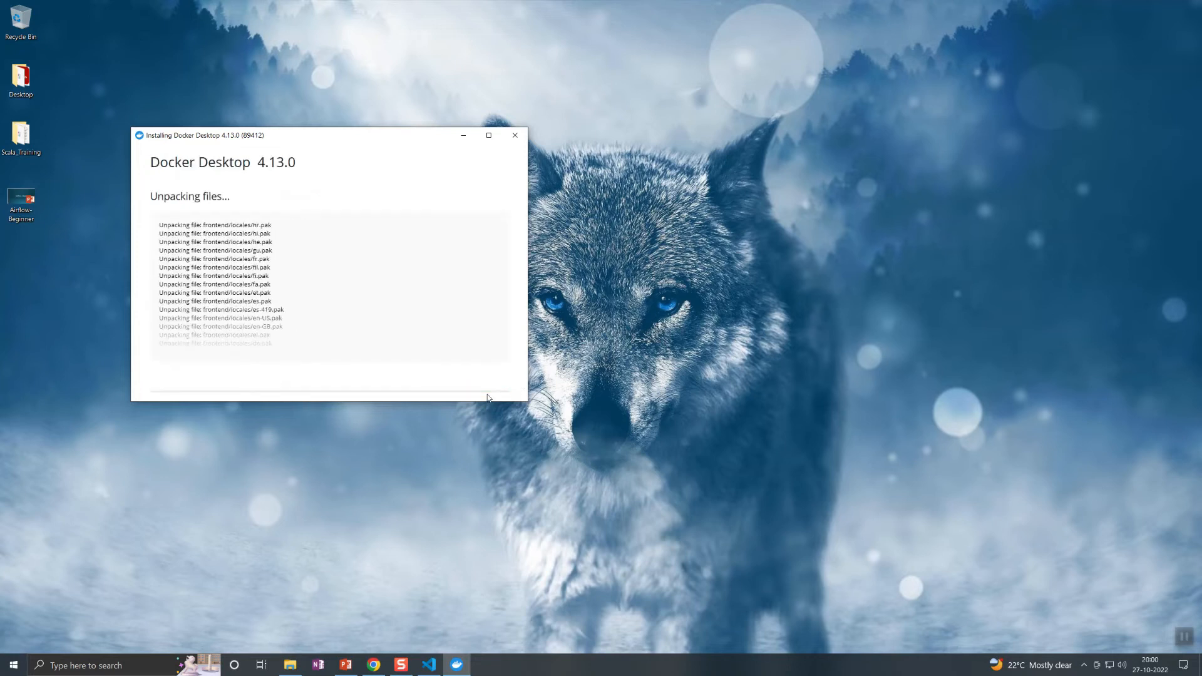
pyautogui.click(11, 664)
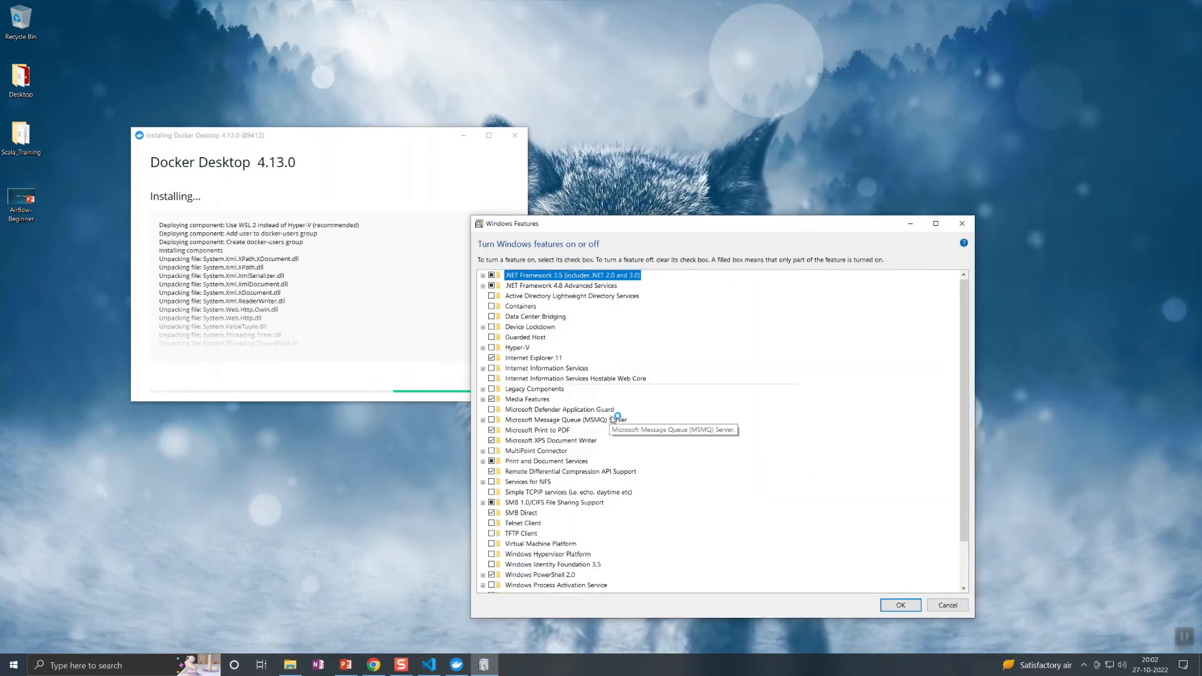
# - Enable Hyper-V with all components in Windows Features and choose Don't restart
pyautogui.click(483, 346)
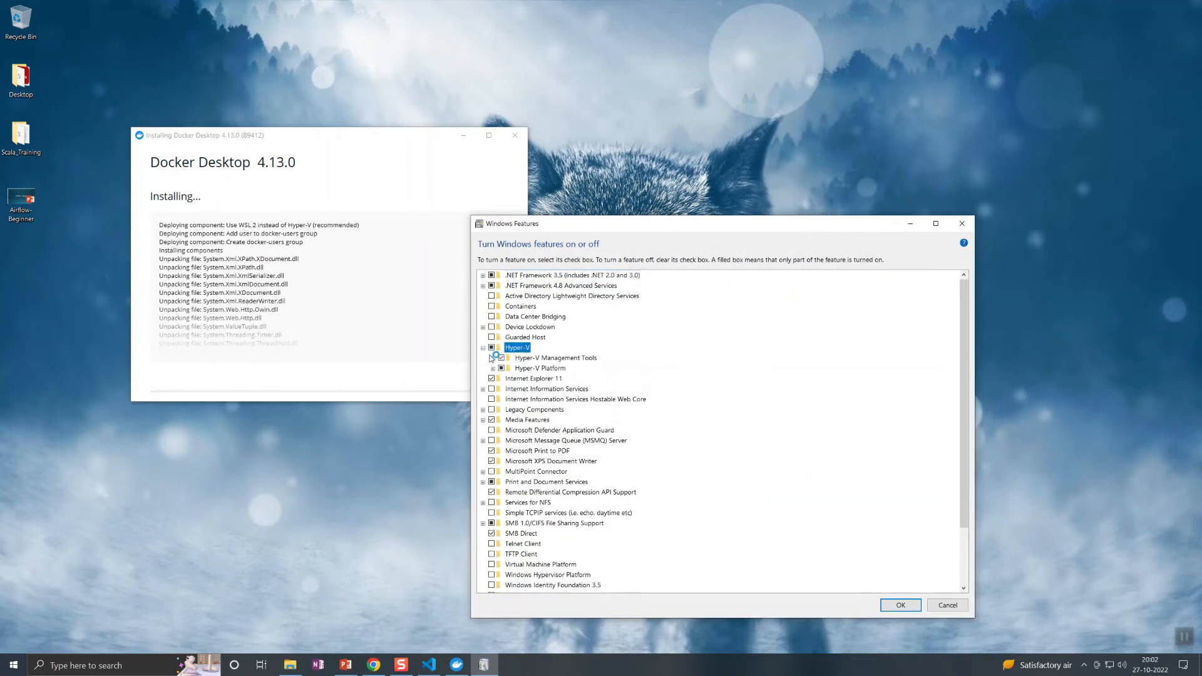
pyautogui.click(493, 368)
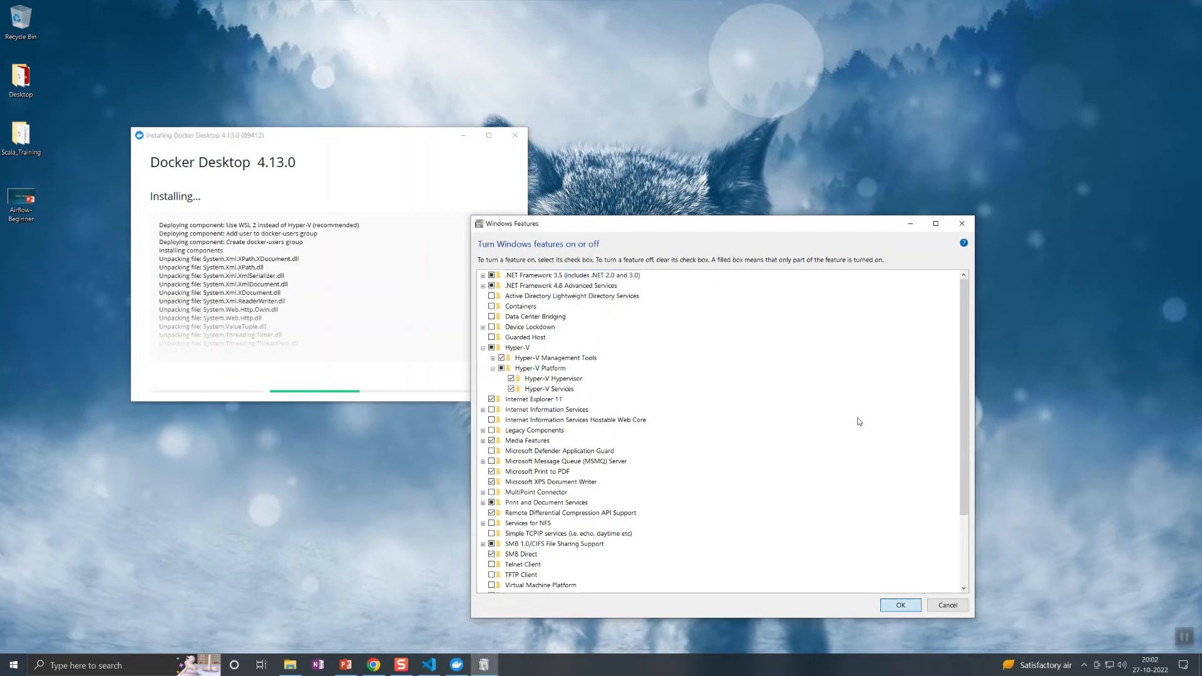
pyautogui.click(900, 605)
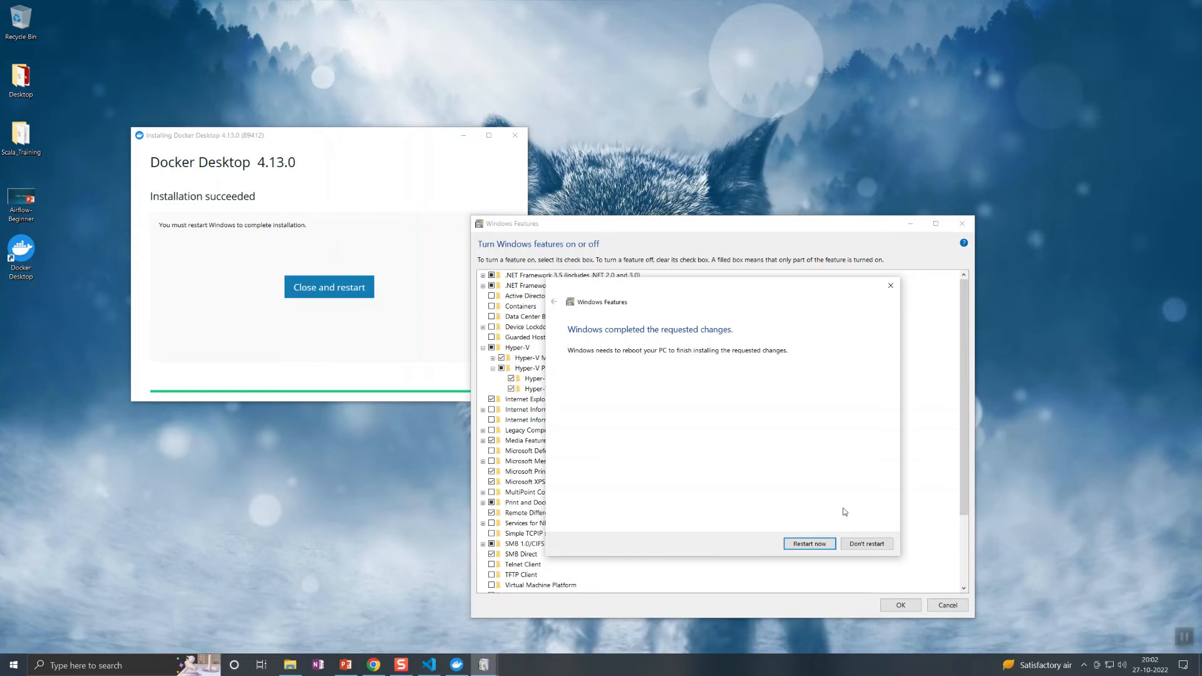
pyautogui.moveTo(685, 340)
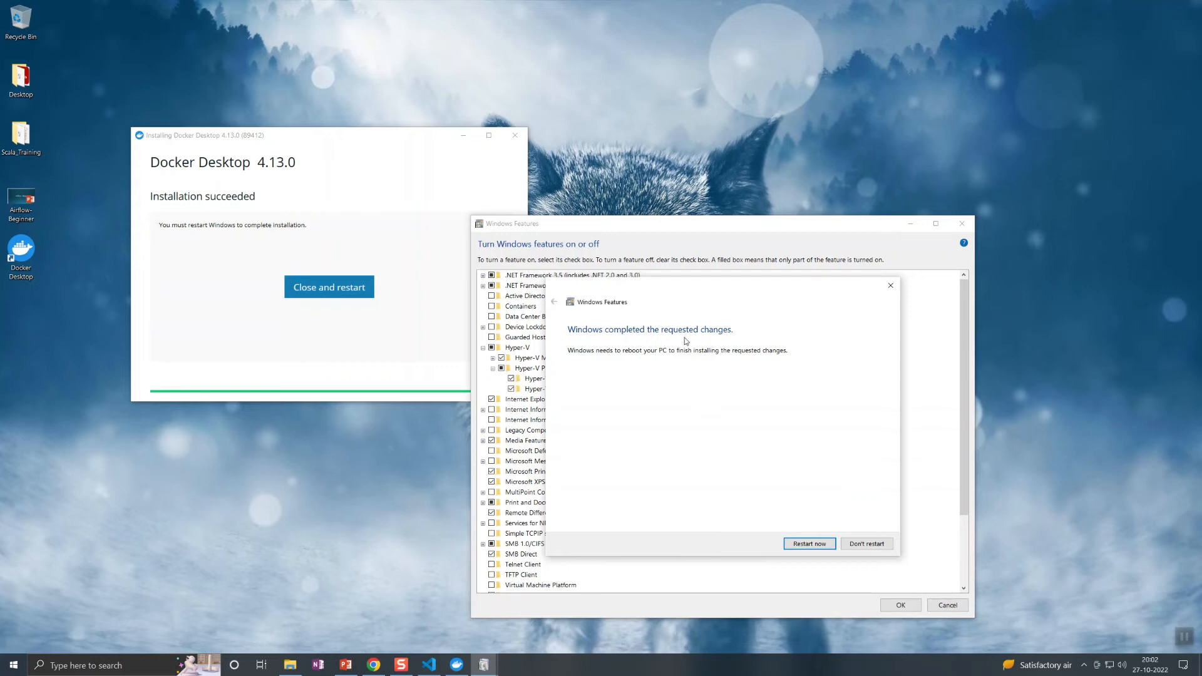
pyautogui.moveTo(875, 560)
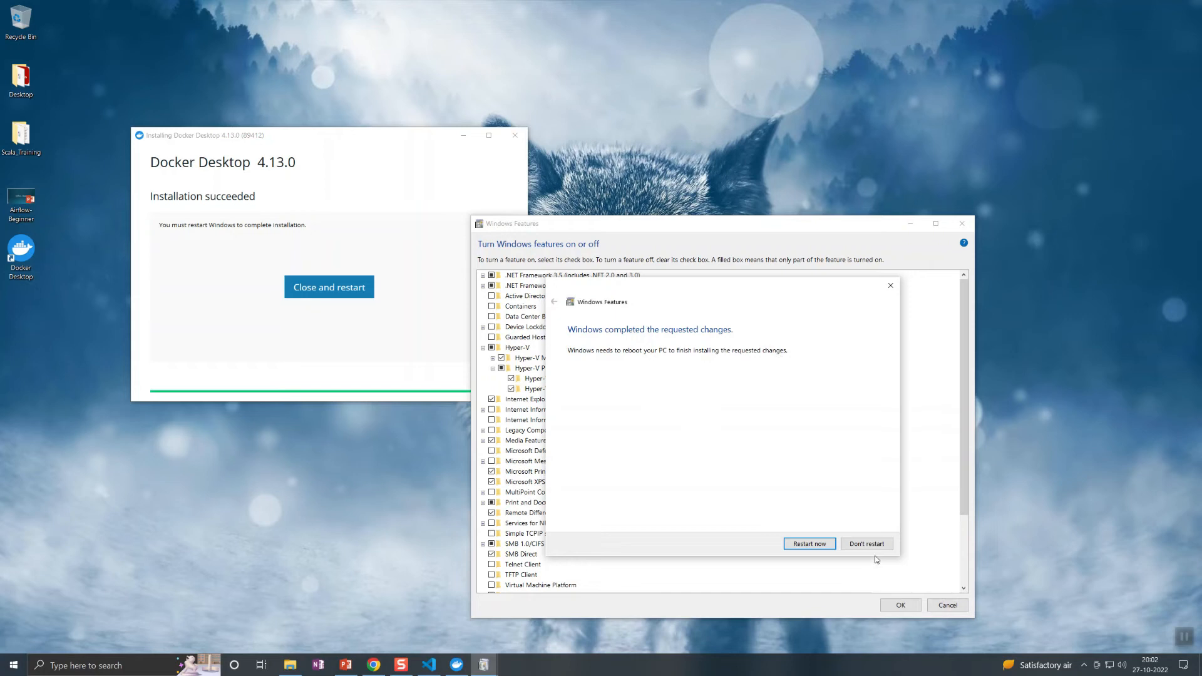
pyautogui.click(866, 543)
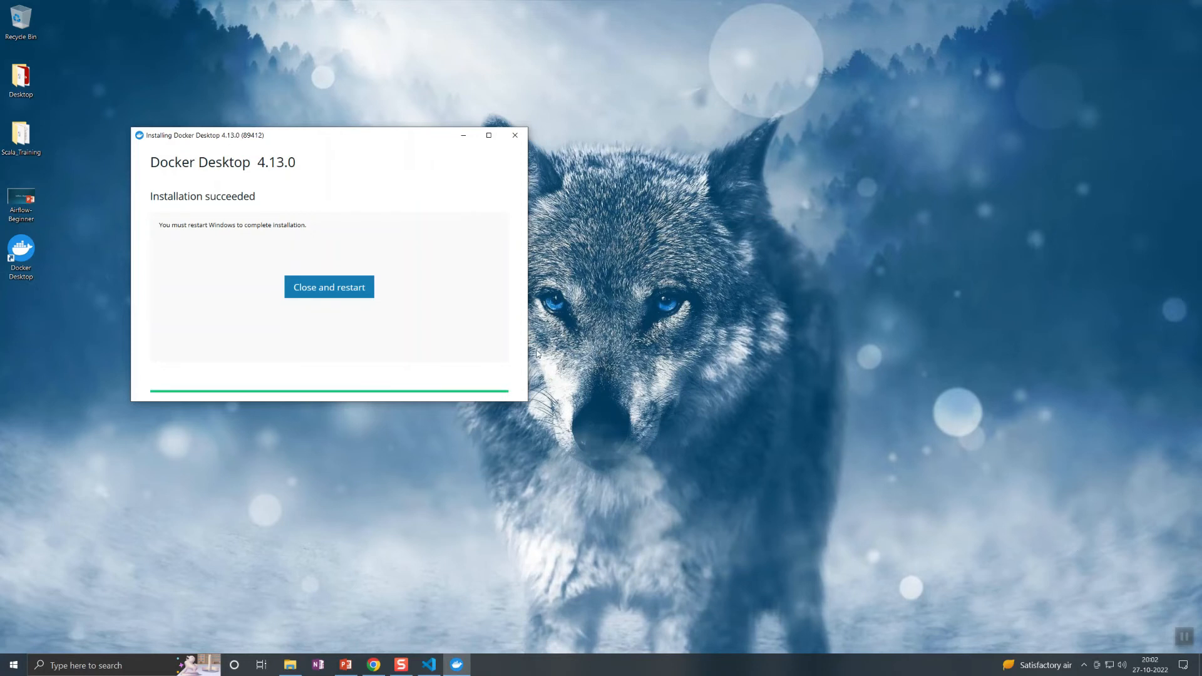
pyautogui.moveTo(1193, 636)
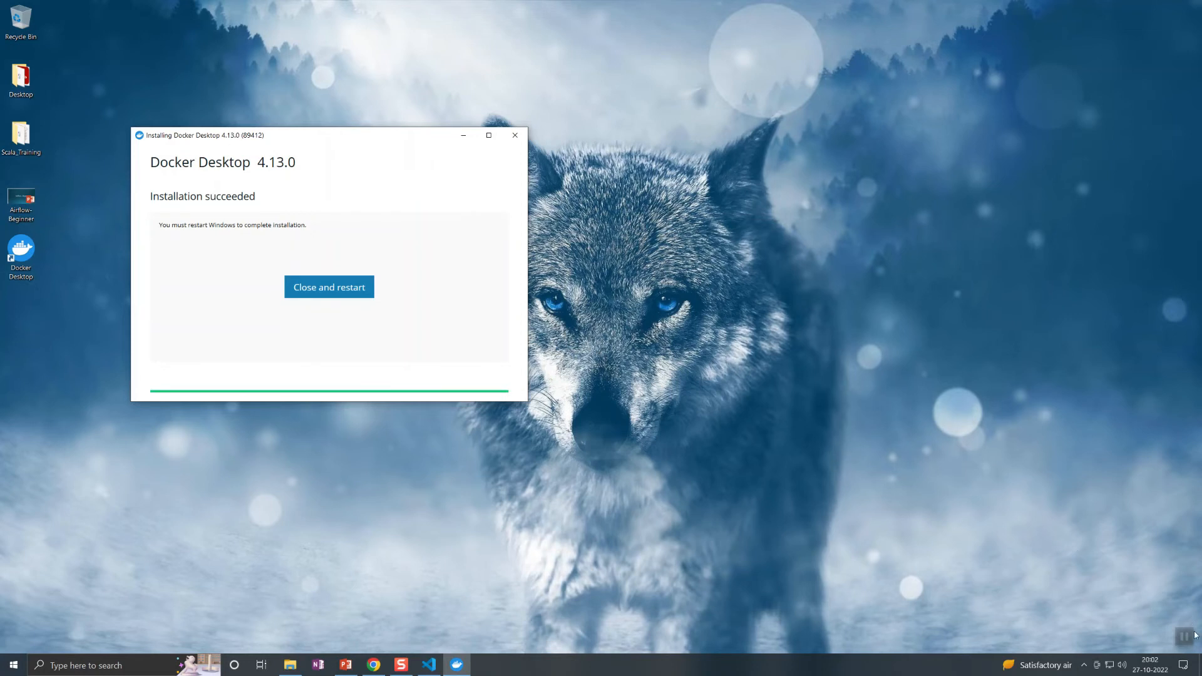
# - Launch Docker Desktop after restart and accept the Subscription Service Agreement
pyautogui.click(329, 287)
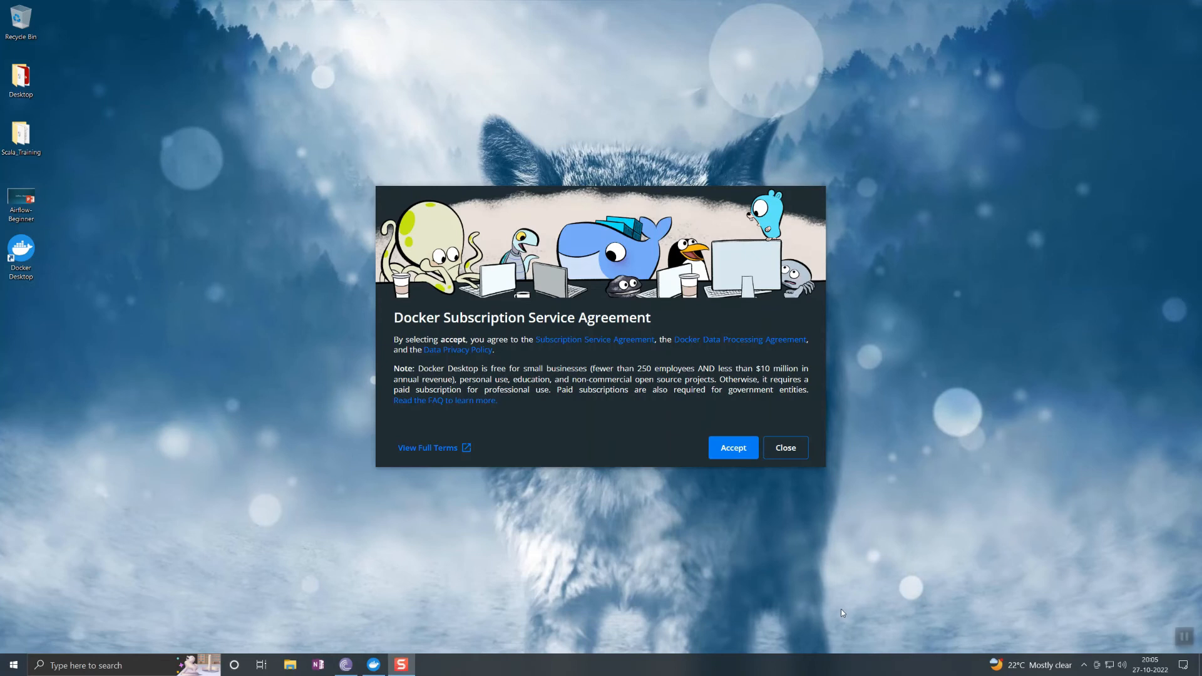
pyautogui.moveTo(617, 325)
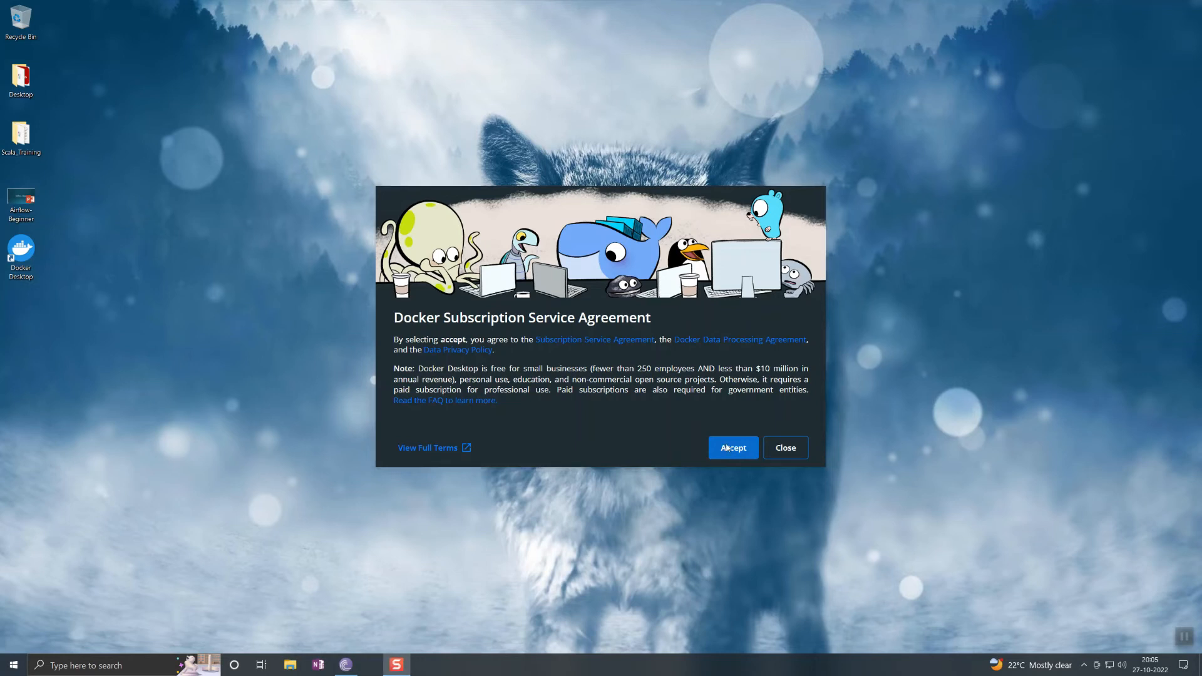
pyautogui.click(731, 448)
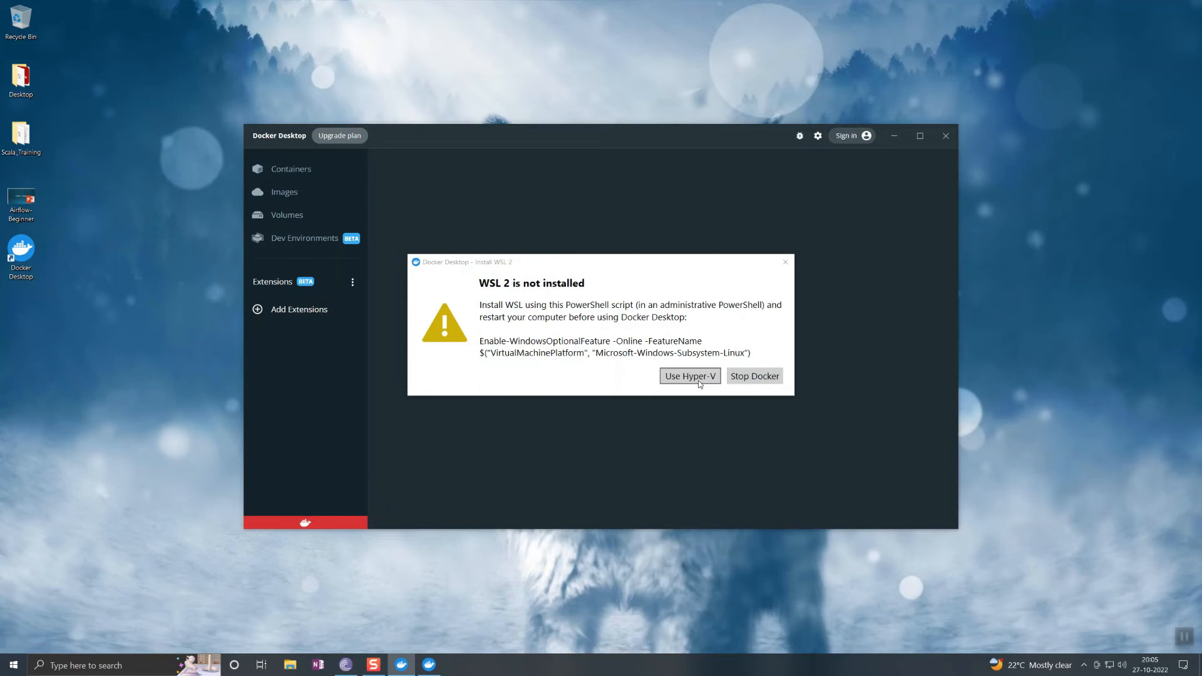
pyautogui.moveTo(646, 404)
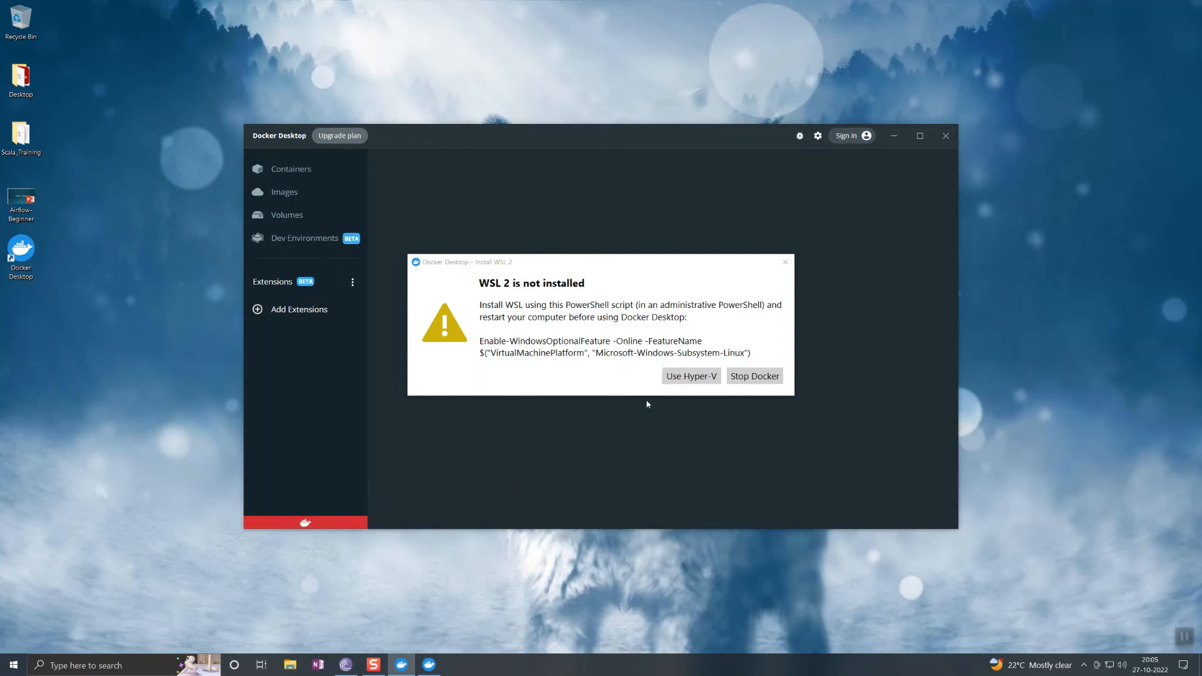
# - Choose Use Hyper-V instead of WSL 2 and relaunch Docker Desktop from the tray
pyautogui.click(688, 375)
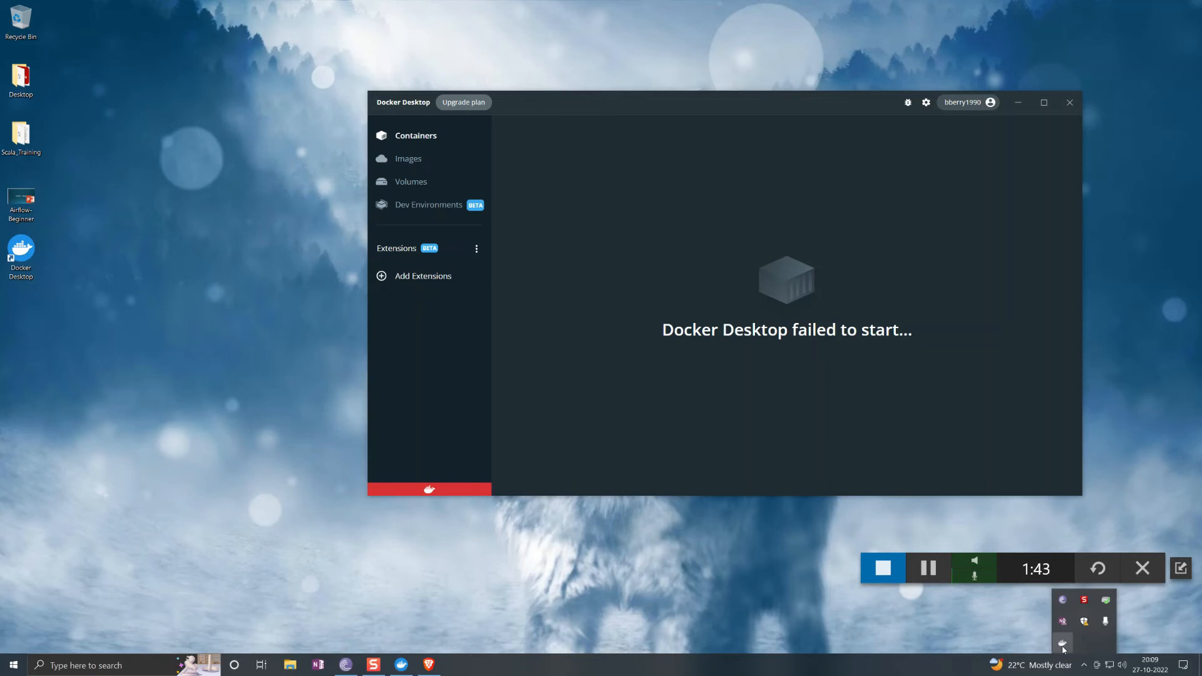
pyautogui.click(1062, 644)
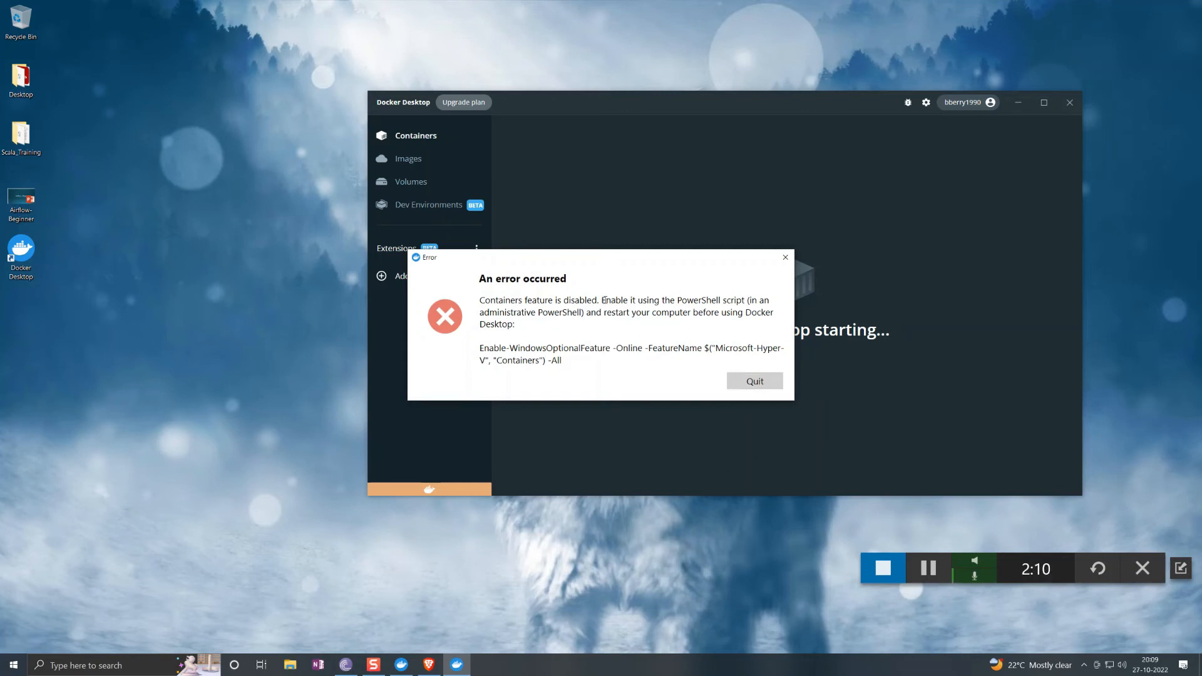
# - From an administrator PowerShell, run Enable-WindowsOptionalFeature for Microsoft-Hyper-V and Containers
pyautogui.moveTo(602, 299); pyautogui.dragTo(759, 300)
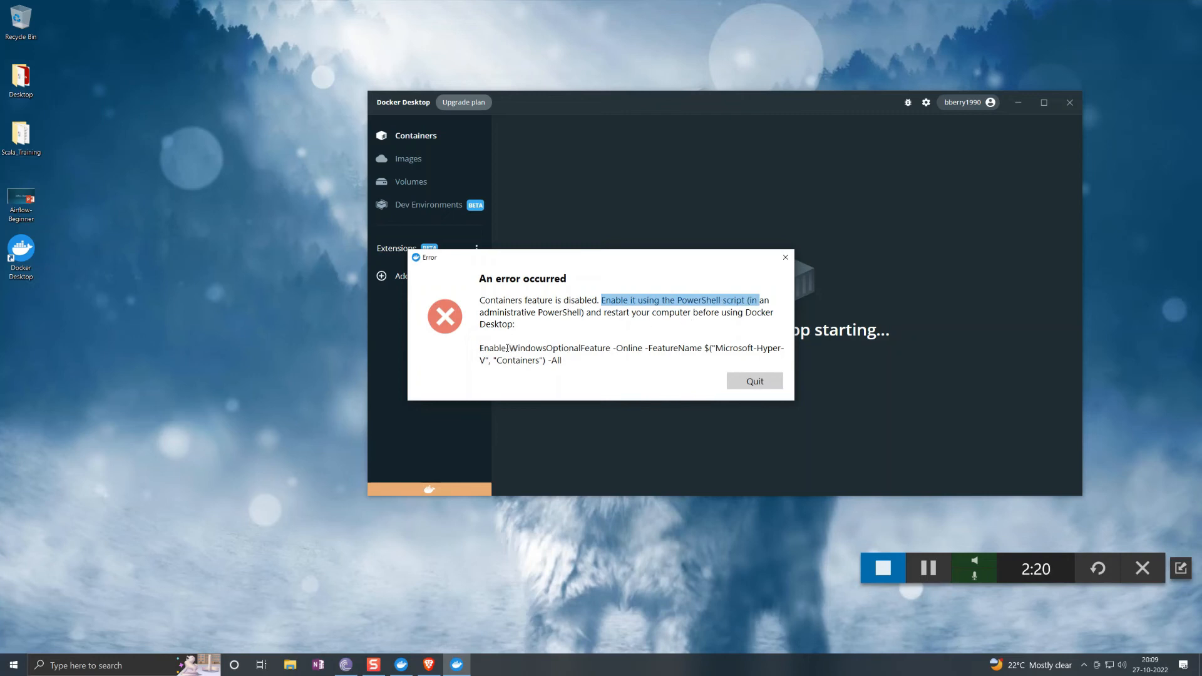
pyautogui.click(13, 664)
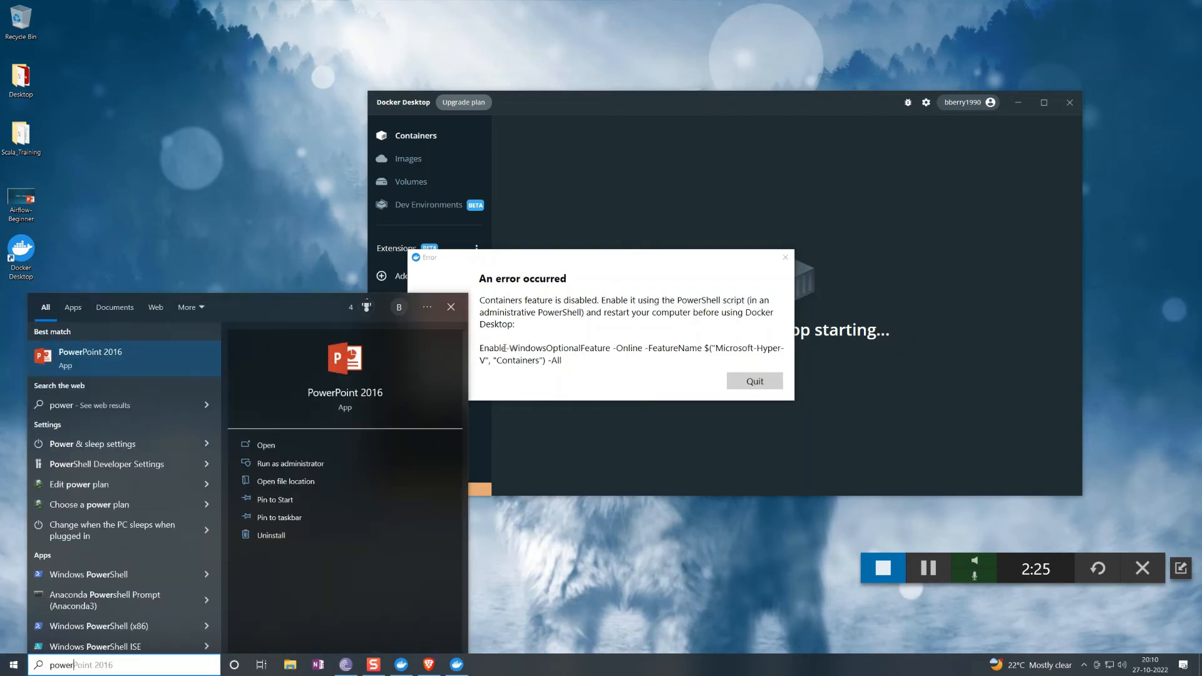
pyautogui.write('powersh')
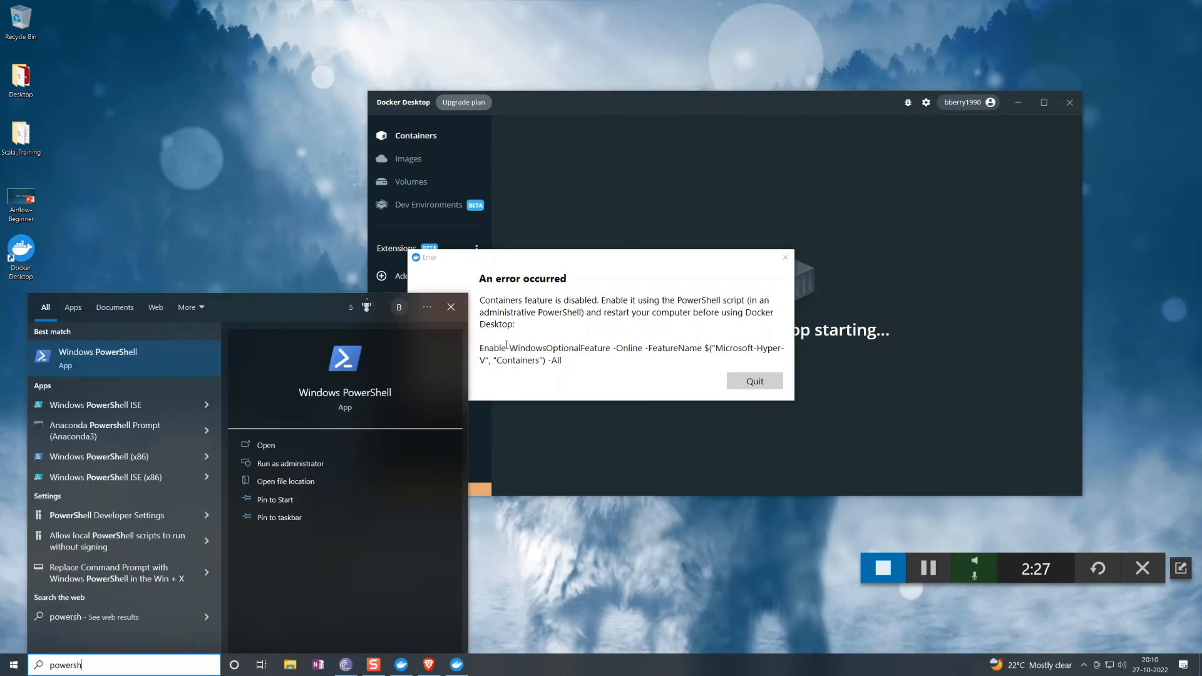
pyautogui.rightClick(97, 357)
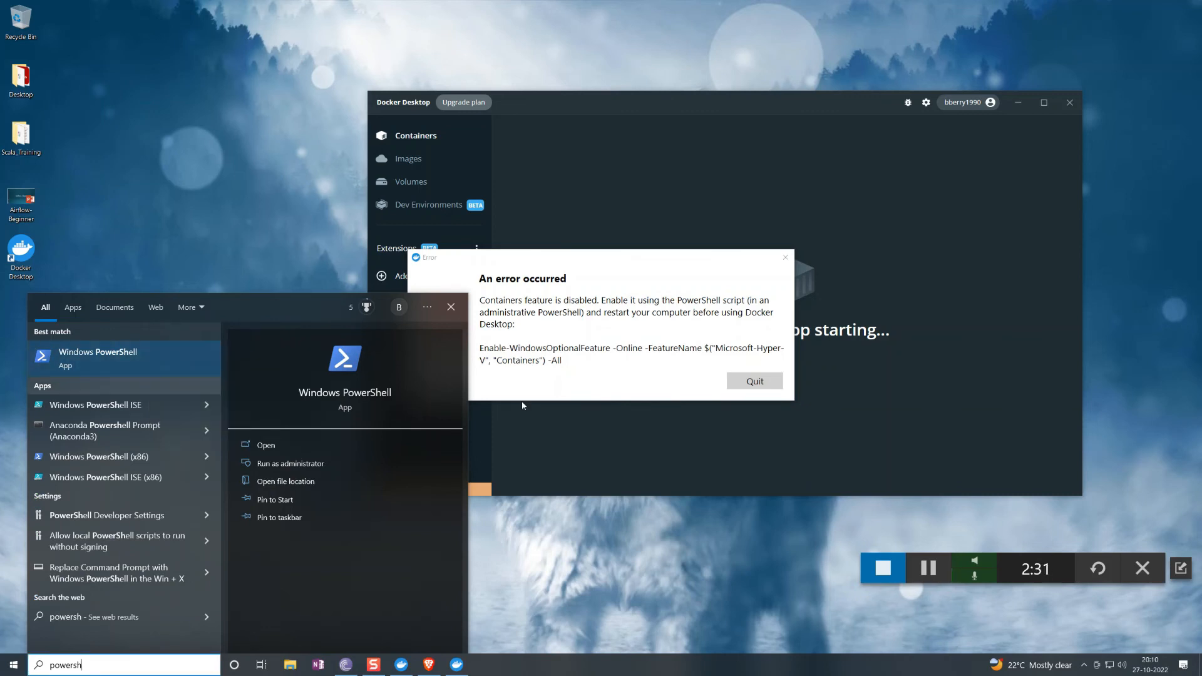
pyautogui.click(291, 463)
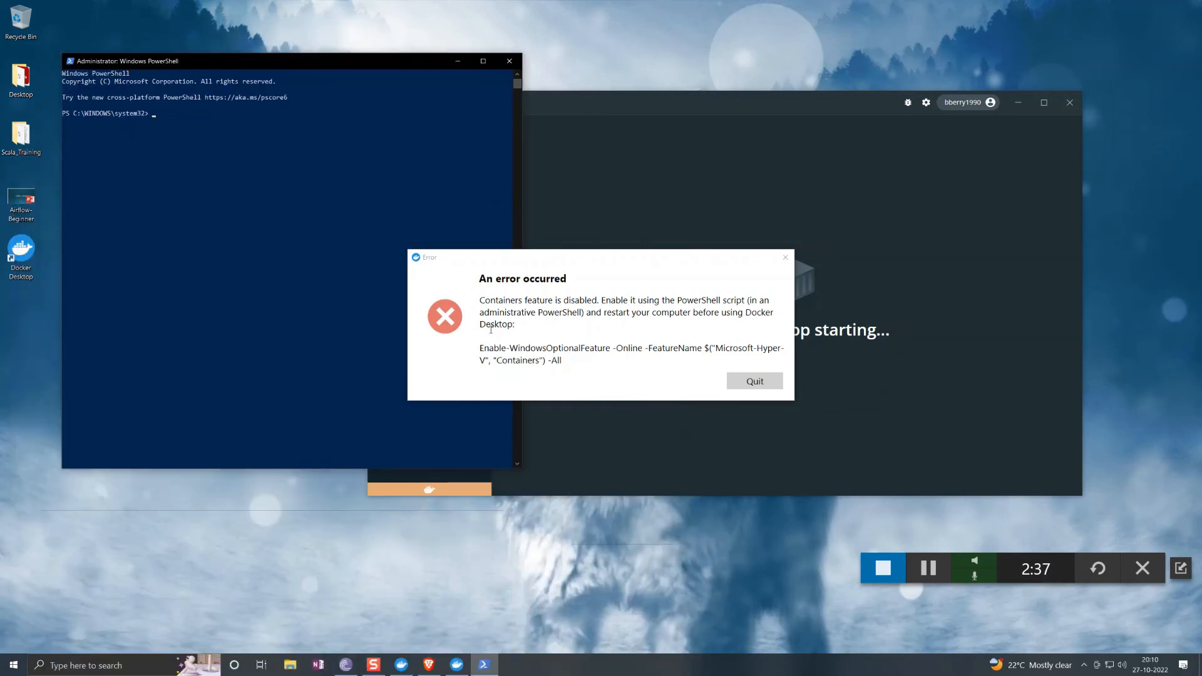
pyautogui.rightClick(555, 360)
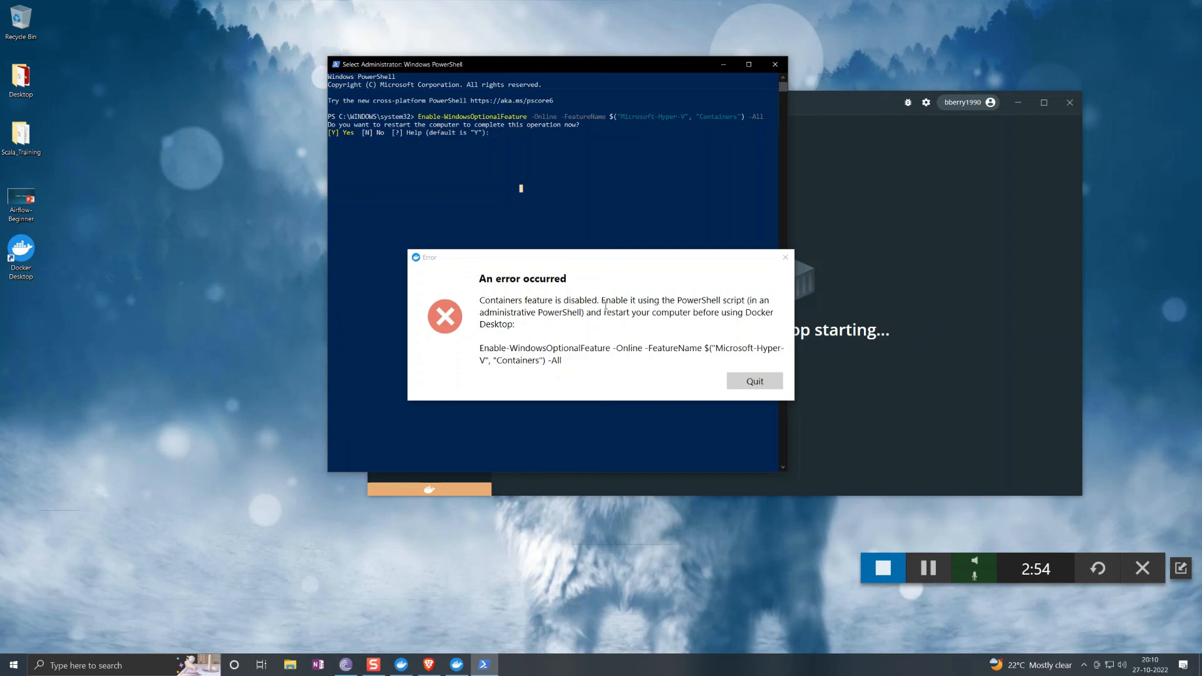
pyautogui.moveTo(881, 567)
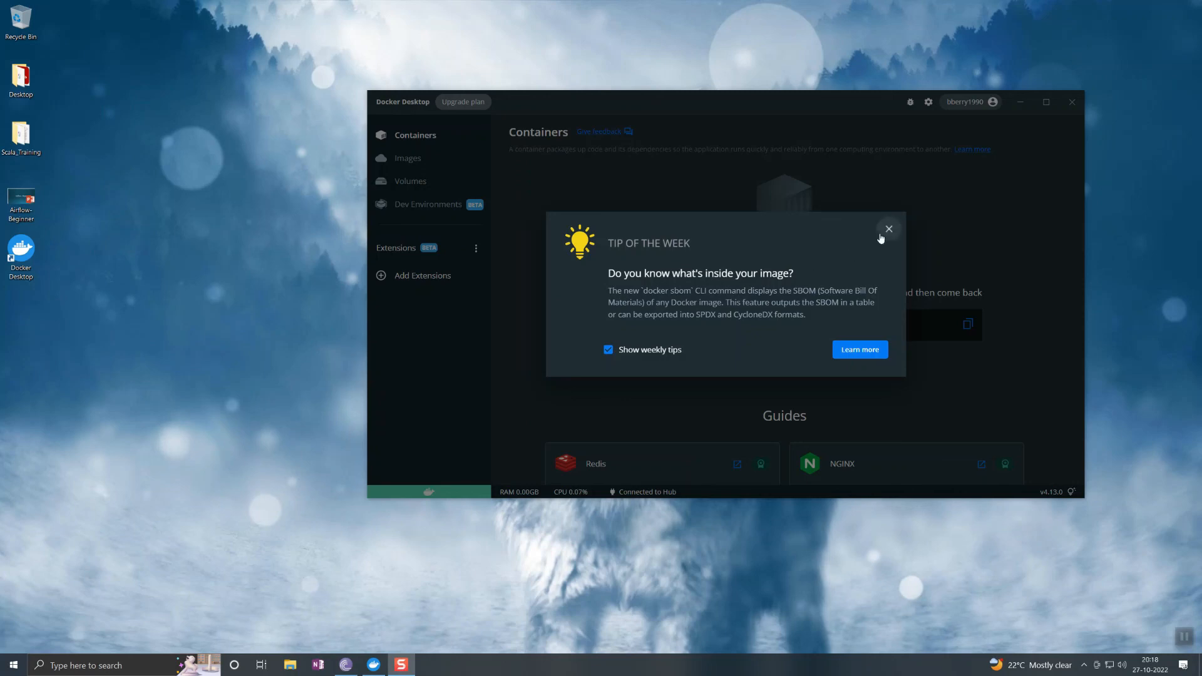
# - Dismiss the Tip of the Week, review the Containers guides, and check Docker's running status from the tray
pyautogui.click(888, 229)
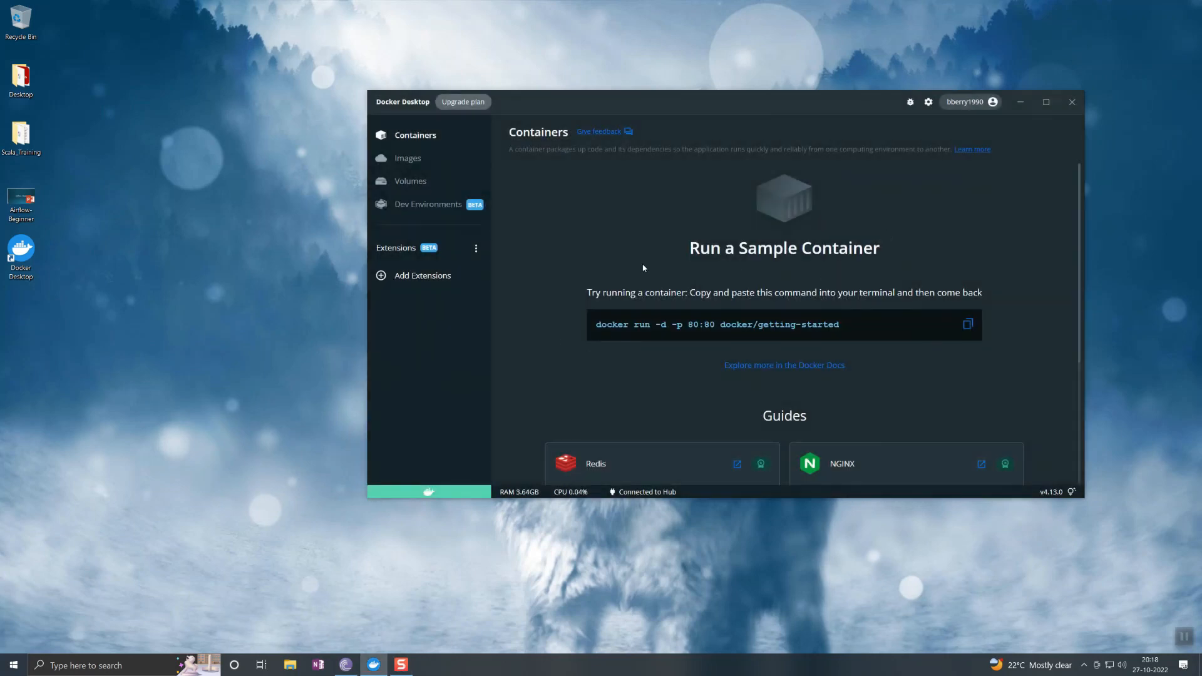
pyautogui.moveTo(815, 245)
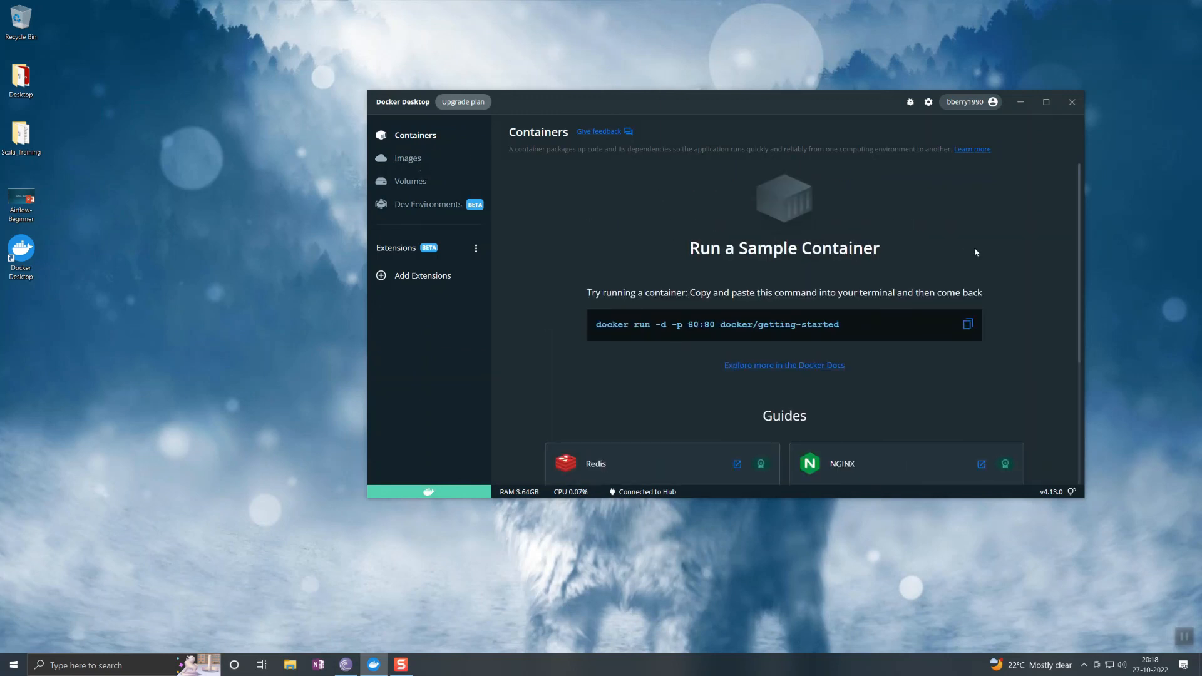
pyautogui.scroll(-3)
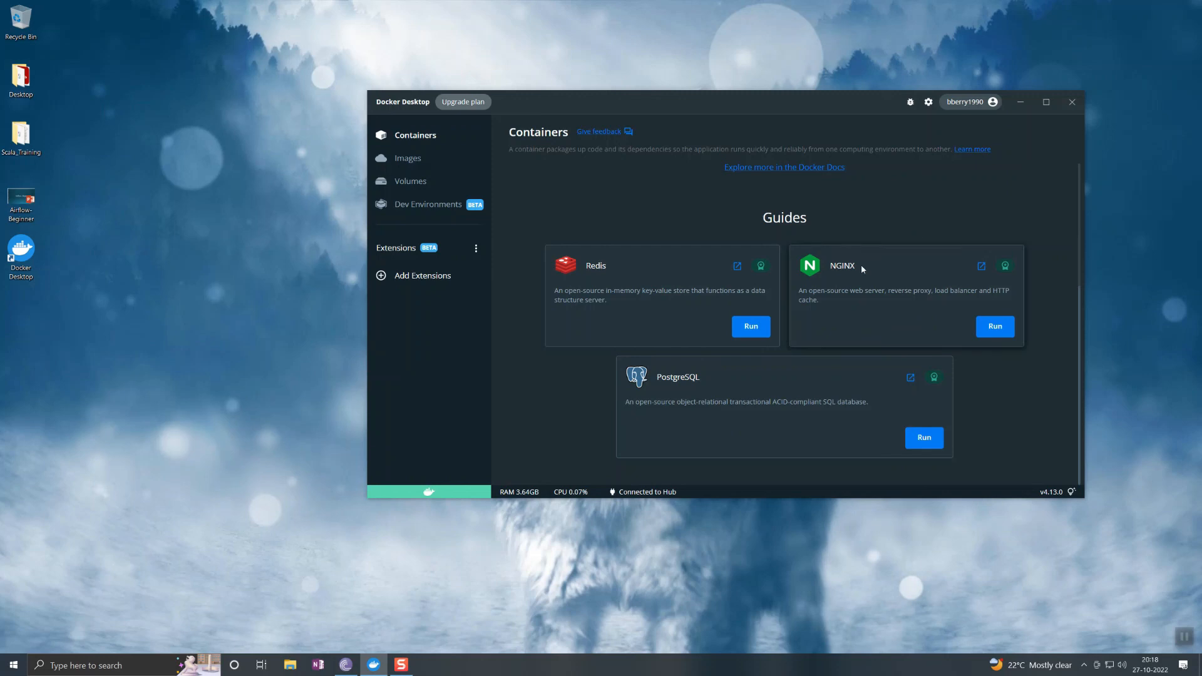
pyautogui.moveTo(875, 269)
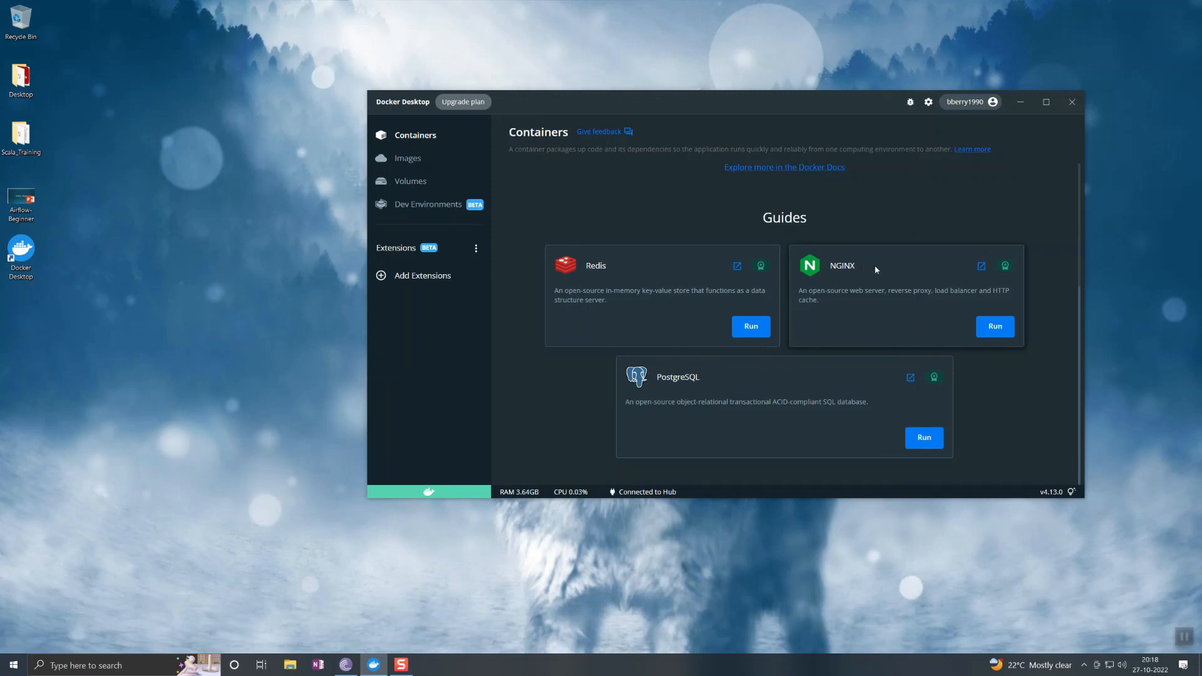
pyautogui.moveTo(835, 275)
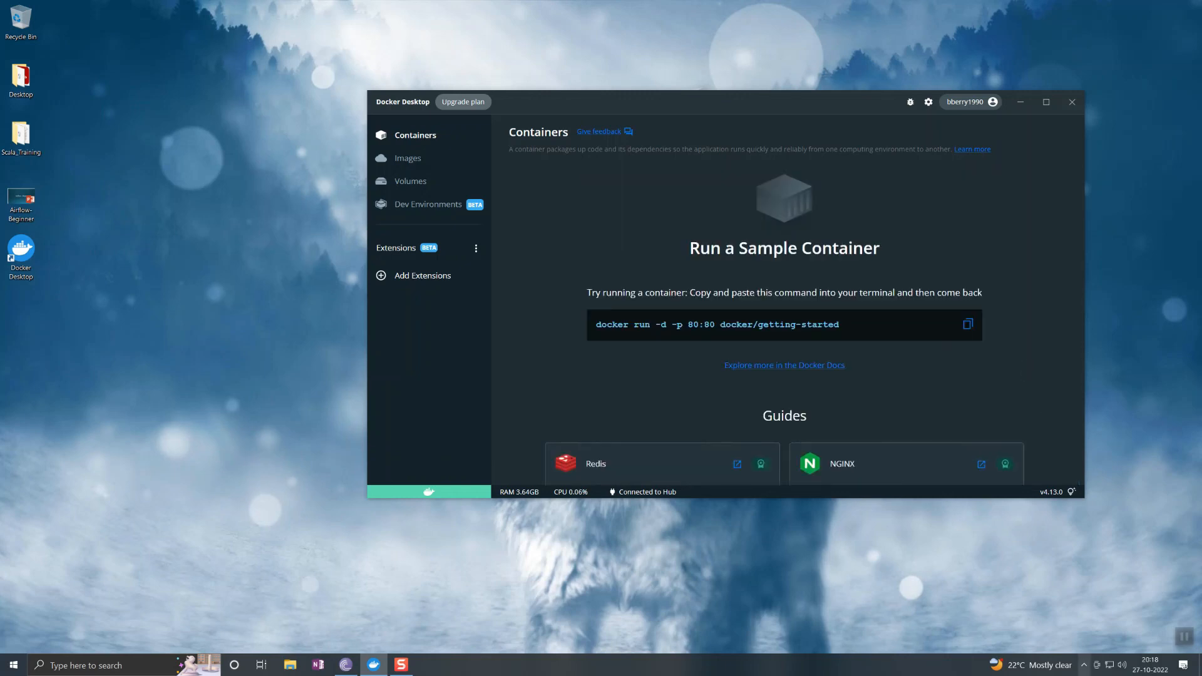
pyautogui.click(1089, 665)
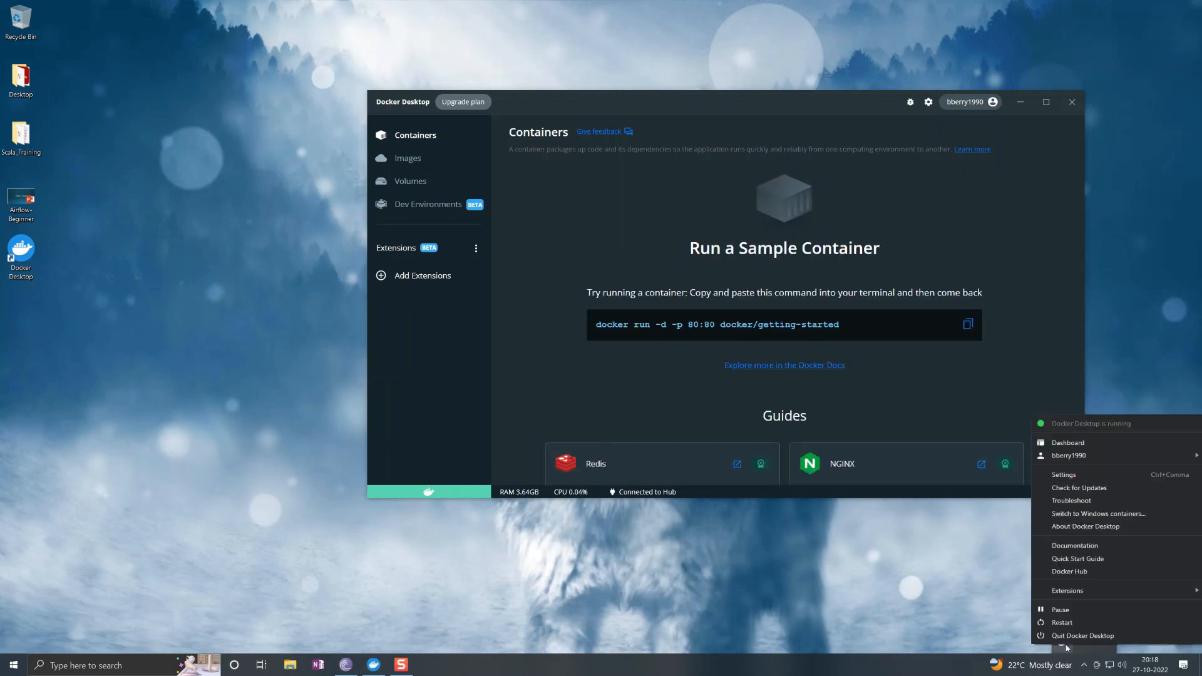